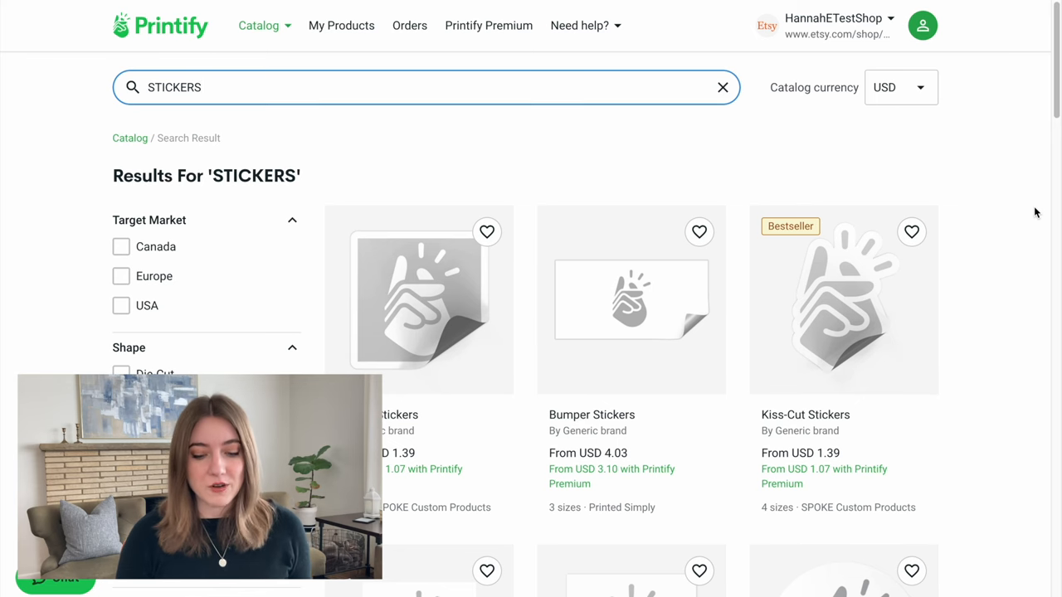
Search the Printify catalog for STICKERS and open the Kiss-Cut Stickers product page
{"action": "scroll", "scroll_direction": "down", "scroll_amount": 3}
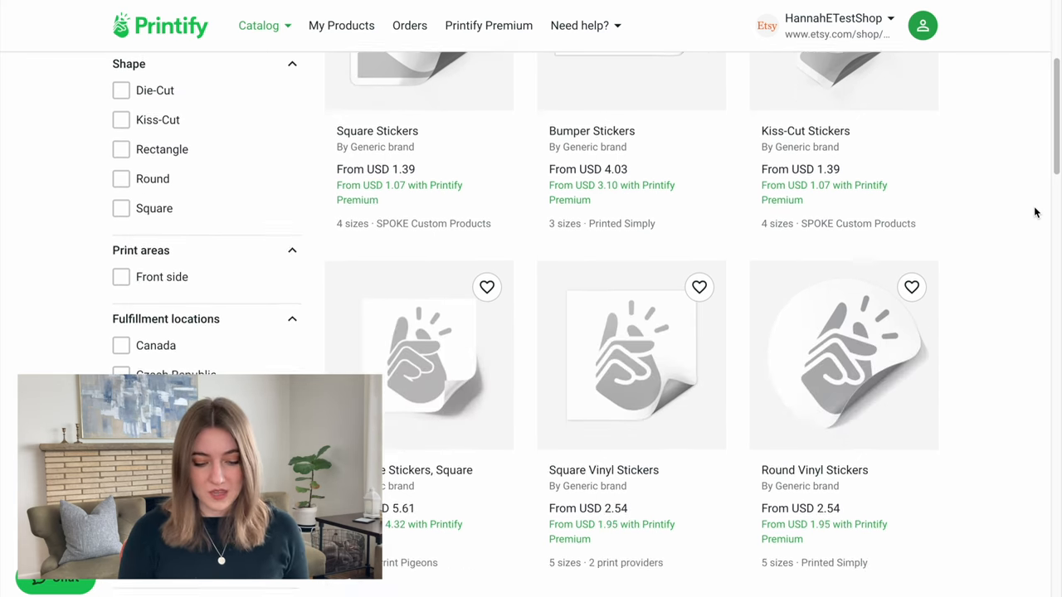
{"action": "scroll", "scroll_direction": "down", "scroll_amount": 3}
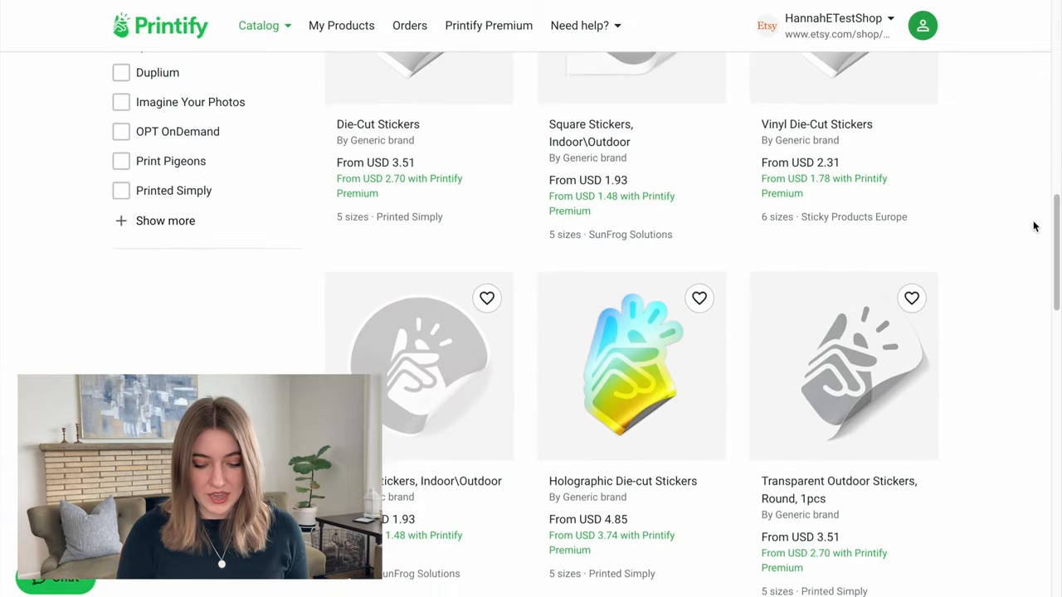
{"action": "scroll", "scroll_direction": "down", "scroll_amount": 3}
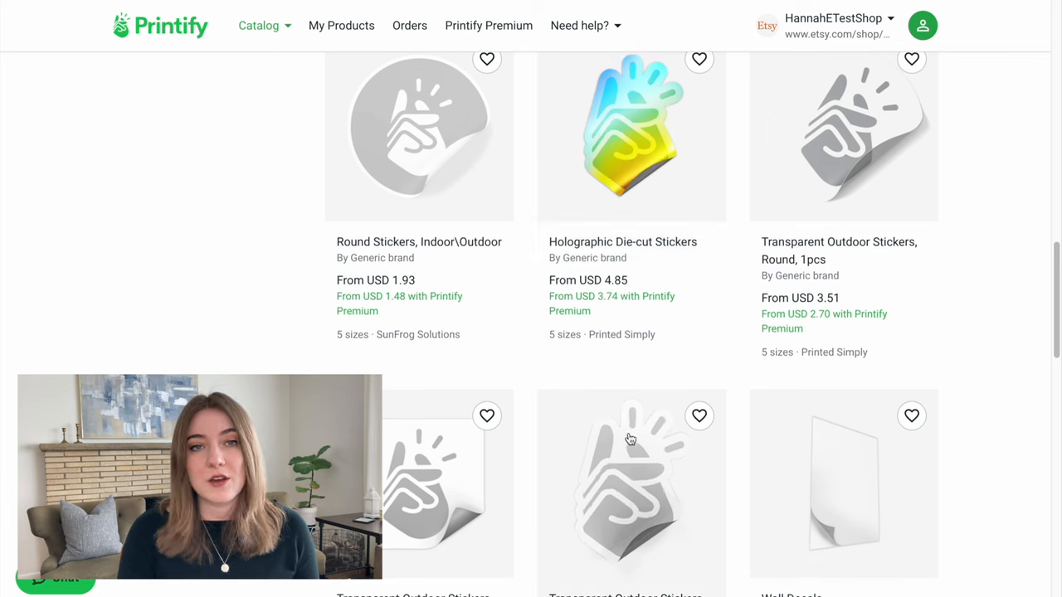
{"action": "scroll", "scroll_direction": "down", "scroll_amount": 3}
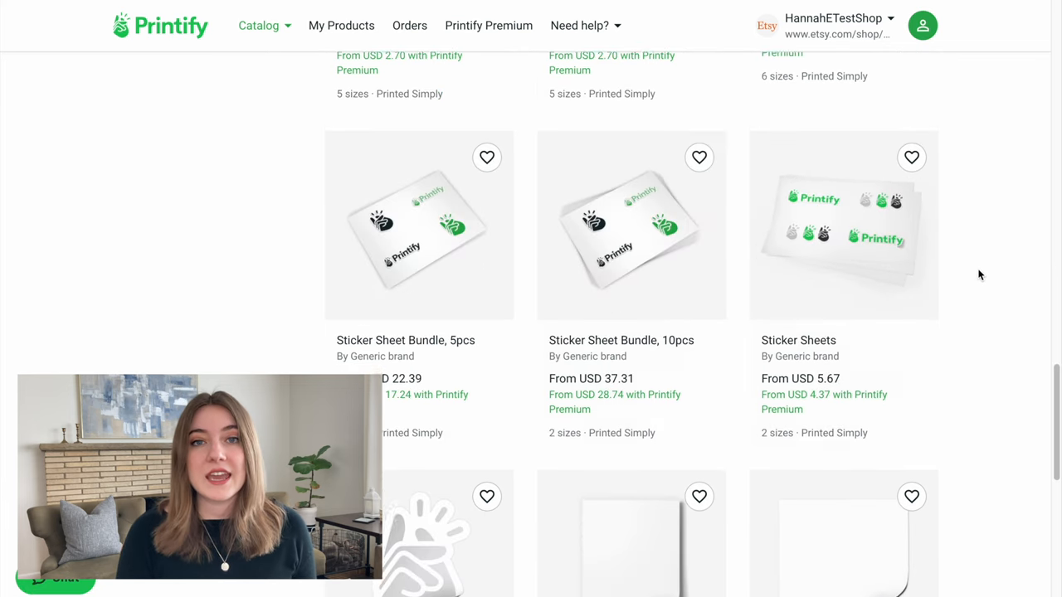
{"action": "scroll", "scroll_direction": "down", "scroll_amount": 3}
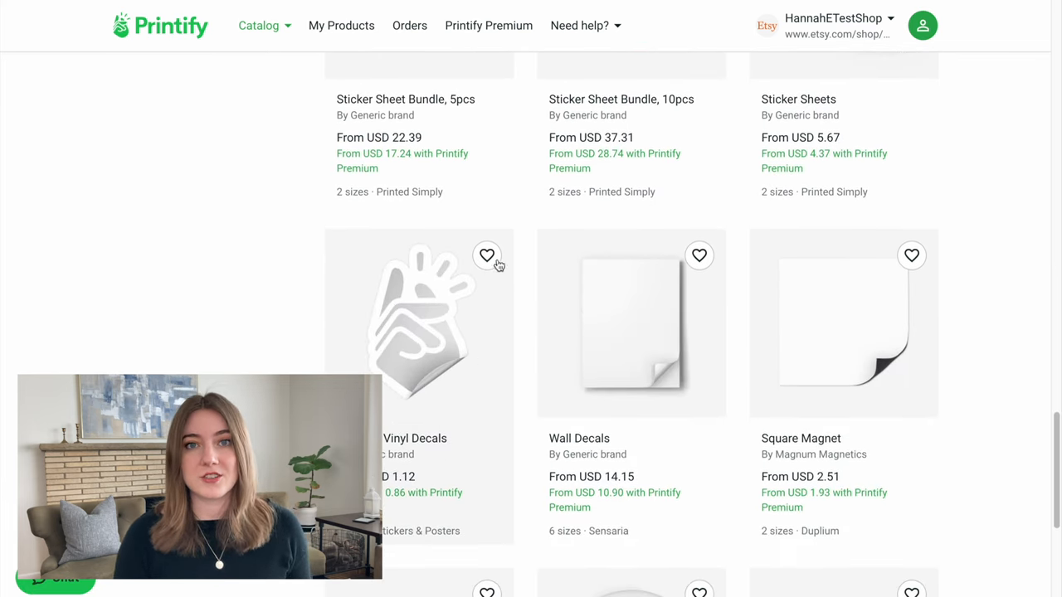
{"action": "type", "text": "STICKERS"}
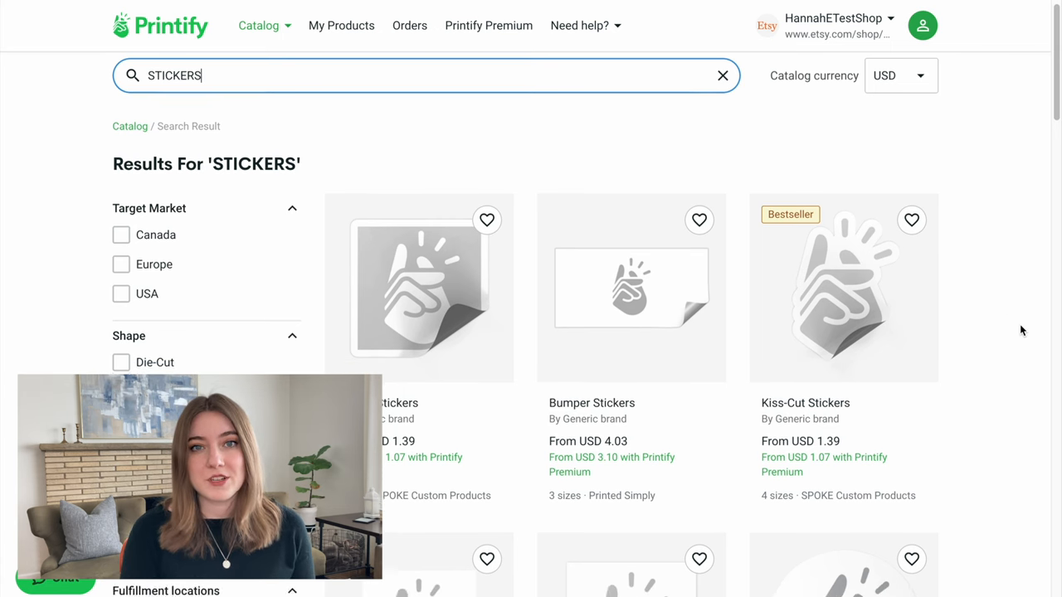
{"action": "scroll", "scroll_direction": "down", "scroll_amount": 3}
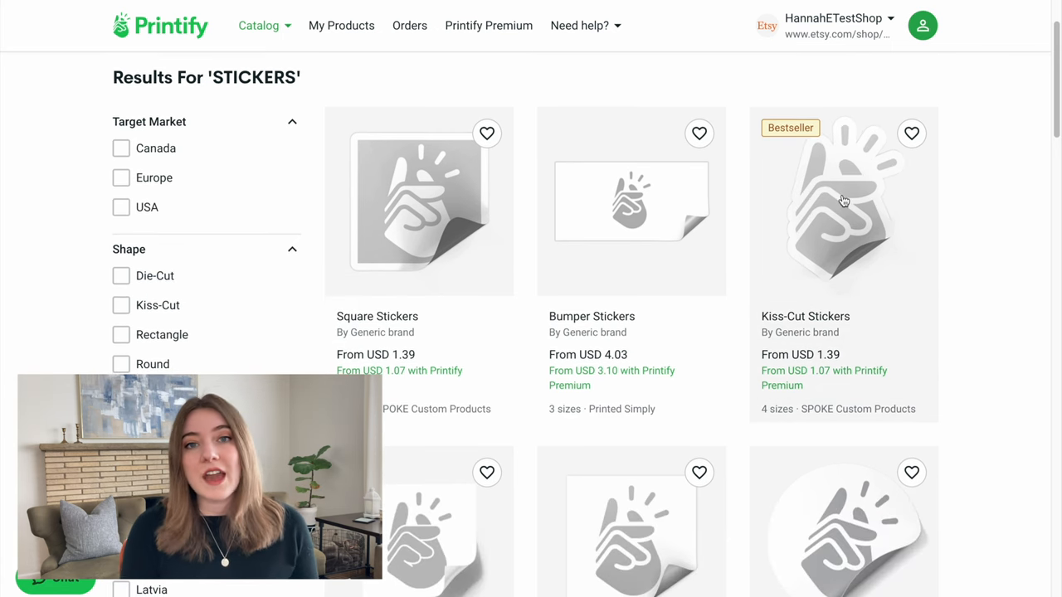
{"action": "left_click", "coordinate": [843, 203]}
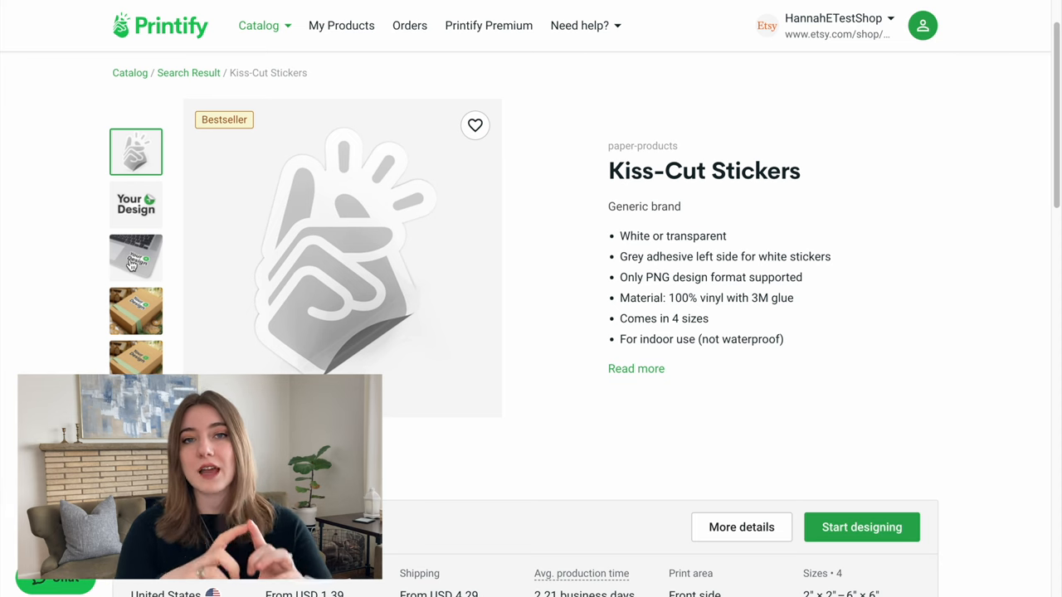
View the laptop mockup photo and scroll down to the All print providers section
{"action": "left_click", "coordinate": [136, 312]}
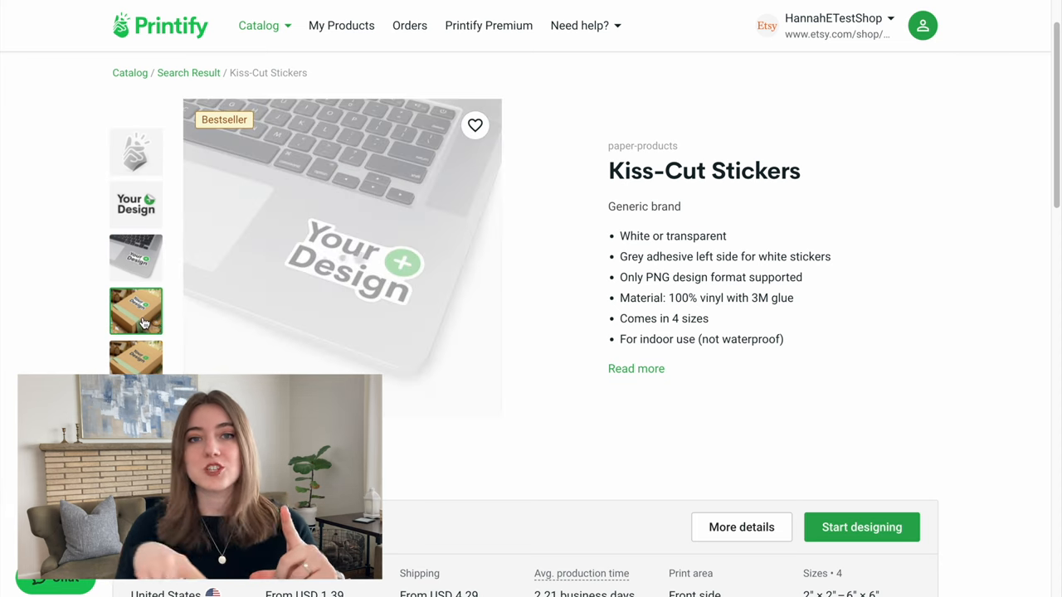
{"action": "scroll", "scroll_direction": "down", "scroll_amount": 3}
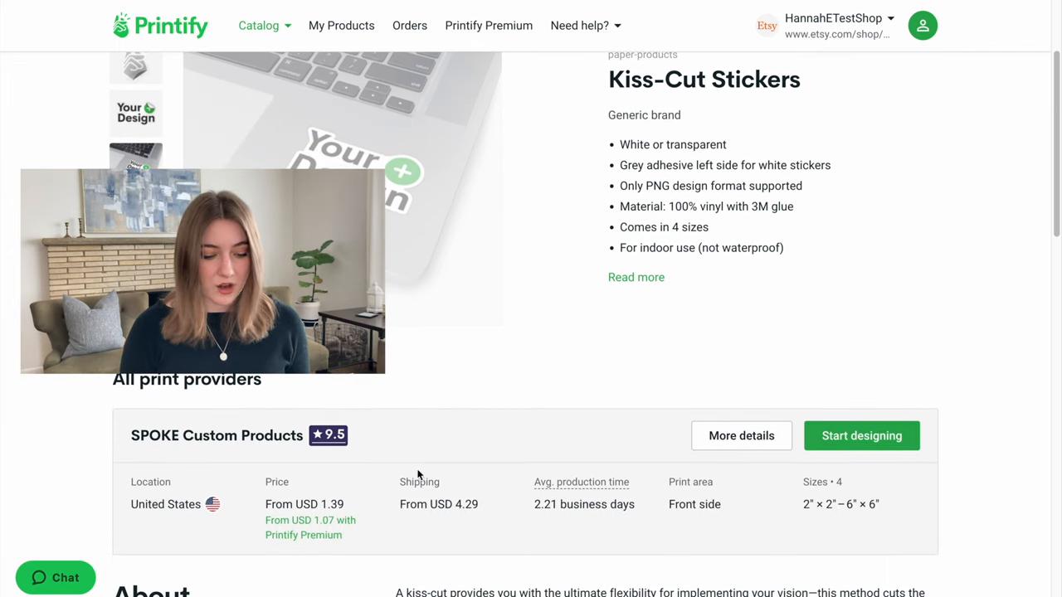
{"action": "scroll", "scroll_direction": "down", "scroll_amount": 3}
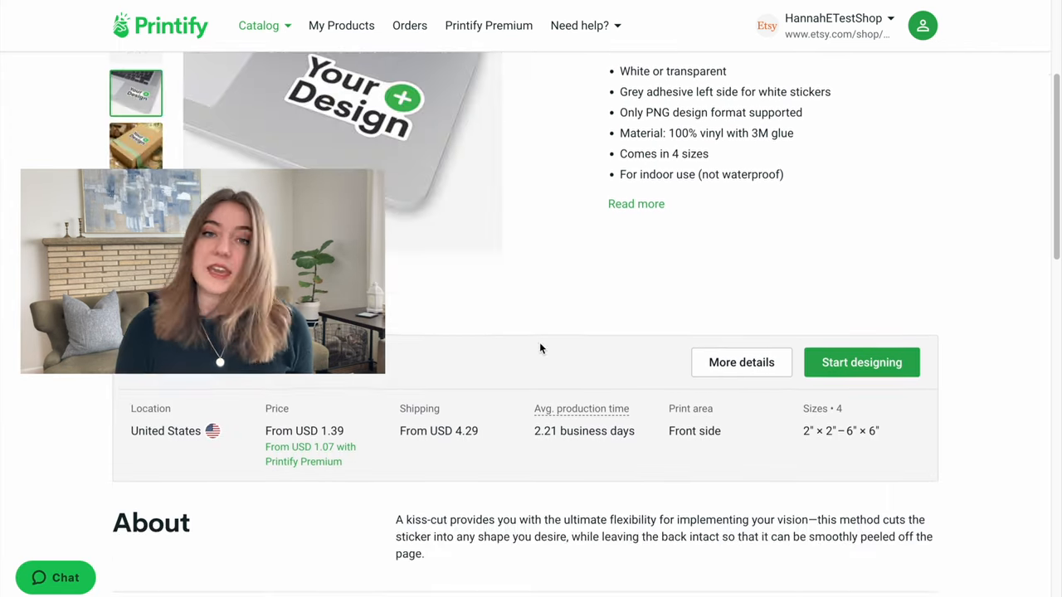
{"action": "scroll", "scroll_direction": "down", "scroll_amount": 3}
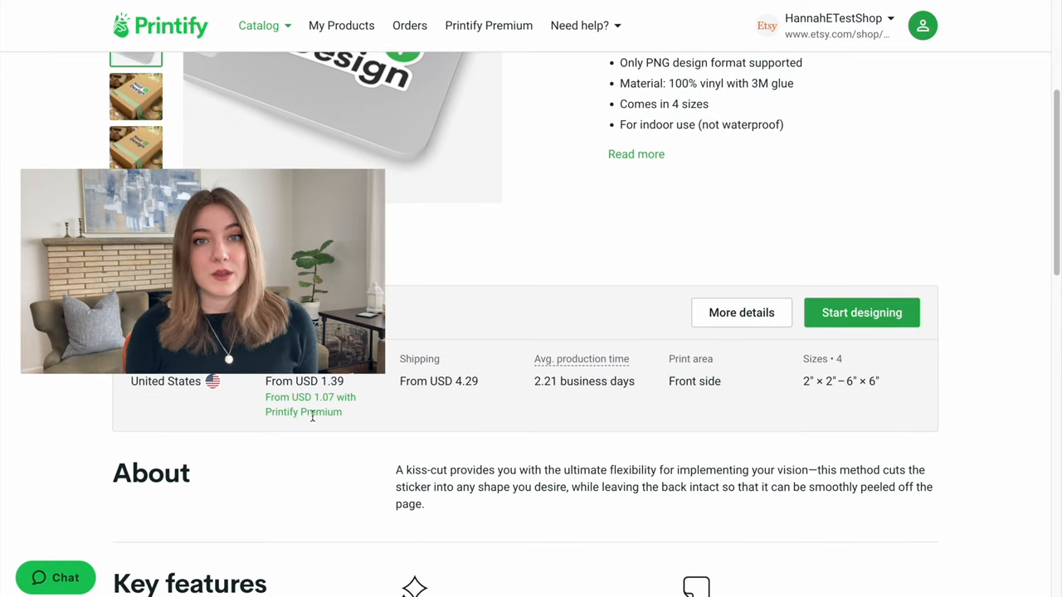
{"action": "mouse_move", "coordinate": [319, 431]}
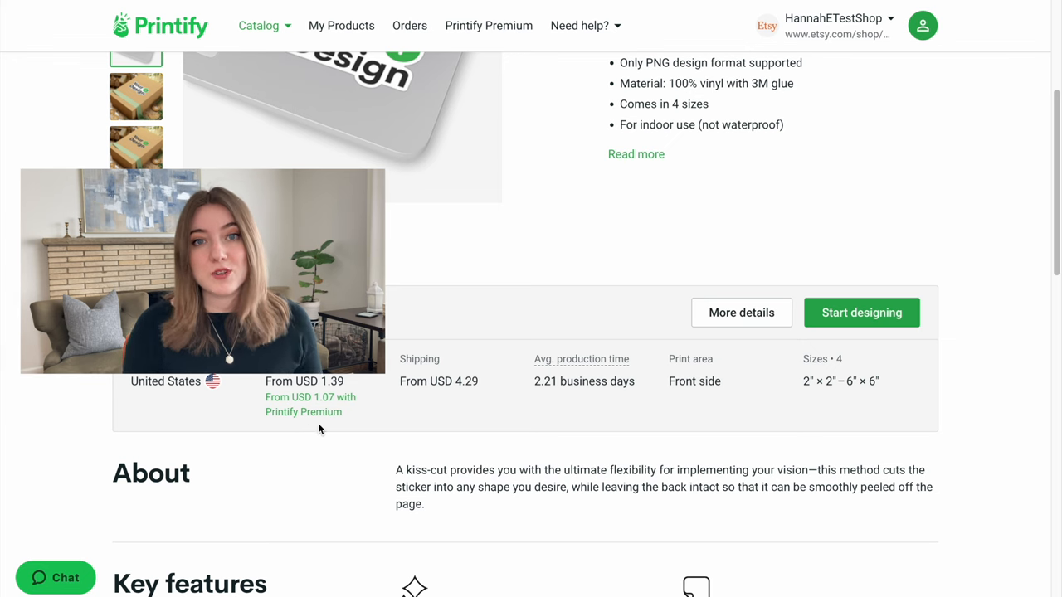
{"action": "mouse_move", "coordinate": [1037, 418]}
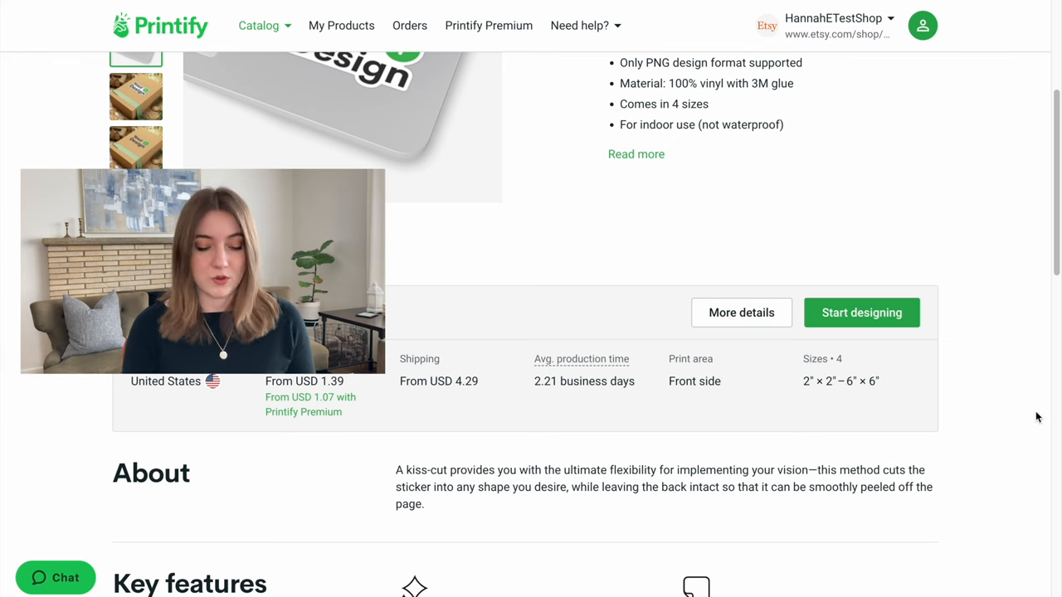
{"action": "scroll", "scroll_direction": "down", "scroll_amount": 3}
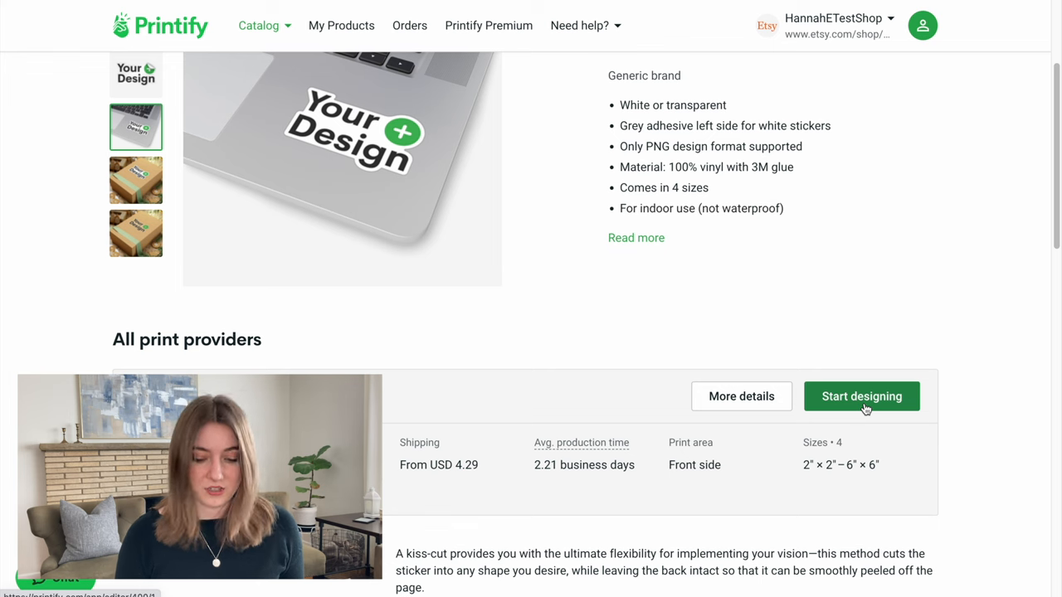
Start designing Kiss-Cut Stickers with SPOKE Custom Products, opening the product editor
{"action": "left_click", "coordinate": [862, 395]}
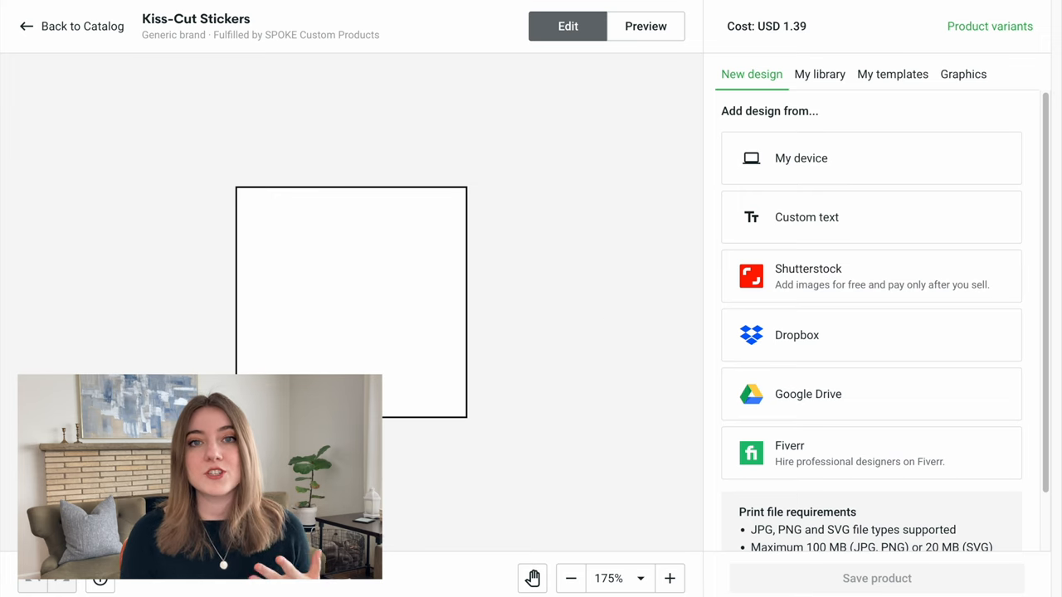
{"action": "scroll", "scroll_direction": "down", "scroll_amount": 3}
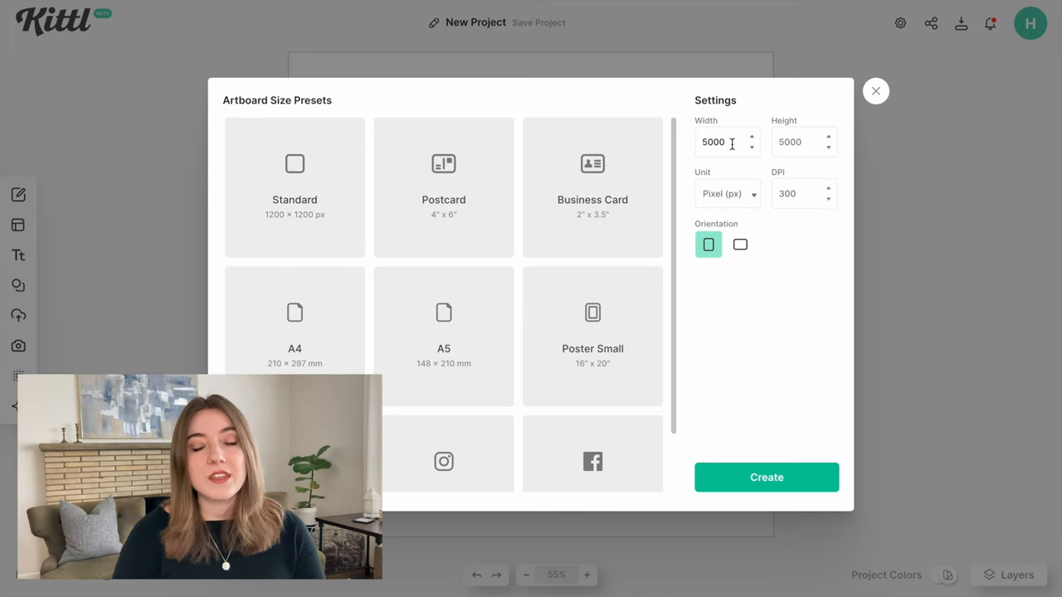
Select the artboard Width value so it can be replaced with 5000 px
{"action": "left_click", "coordinate": [717, 142]}
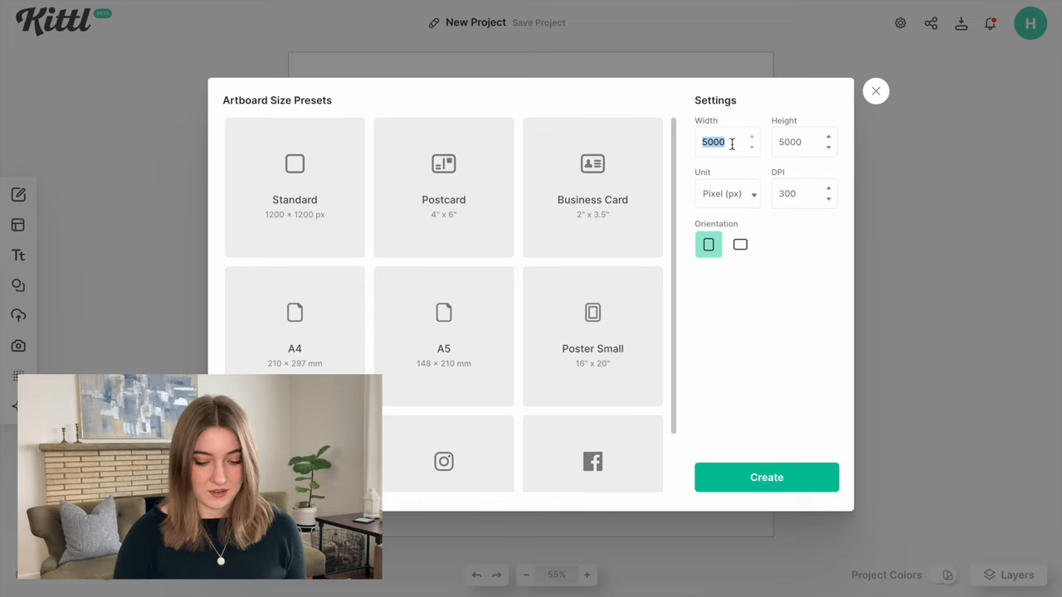
{"action": "left_click", "coordinate": [767, 478]}
{"action": "type", "text": "Groovy PRINTIFY Sticker"}
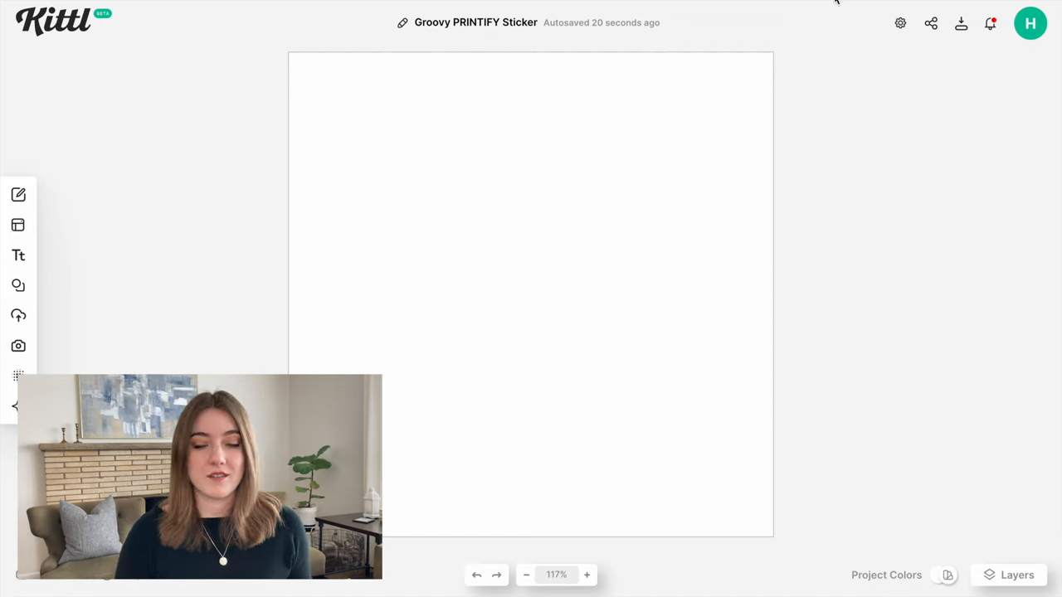
Add a headline from the Text panel and edit it to read KEEP GROOVIN' ON
{"action": "left_click", "coordinate": [19, 255]}
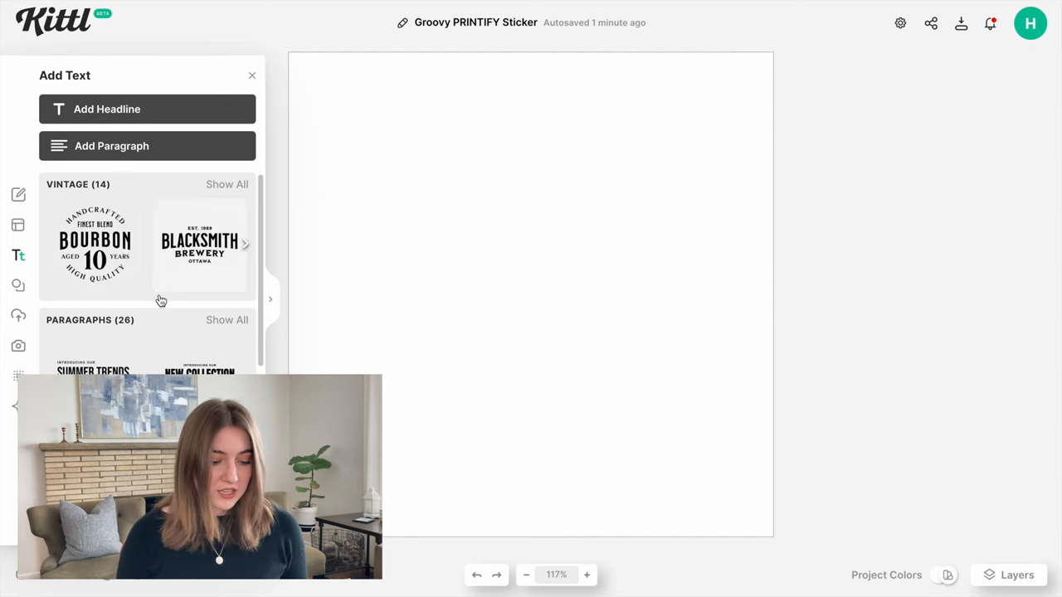
{"action": "scroll", "scroll_direction": "down", "scroll_amount": 3}
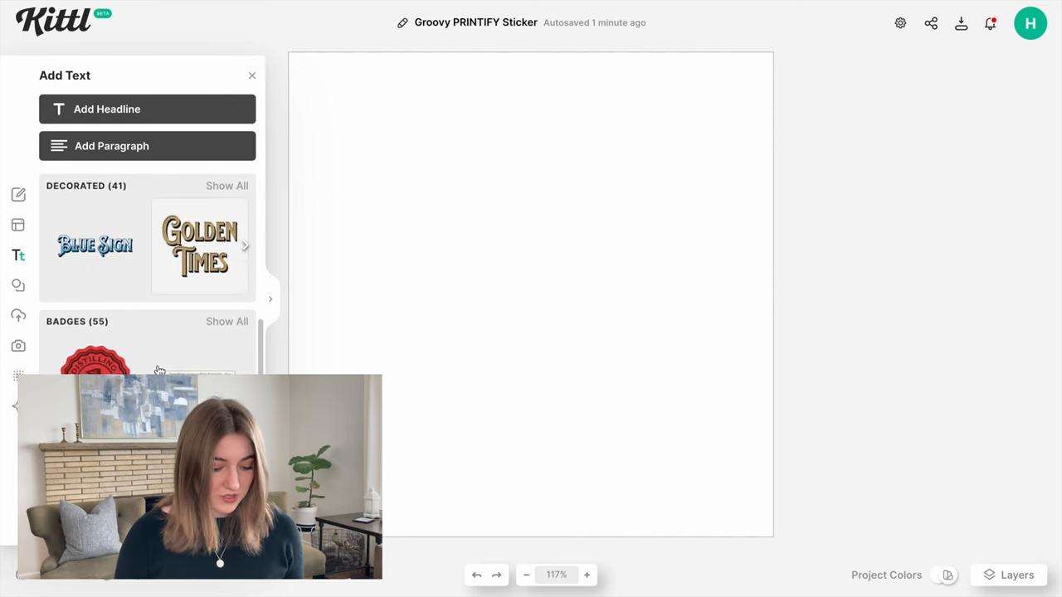
{"action": "scroll", "scroll_direction": "down", "scroll_amount": 3}
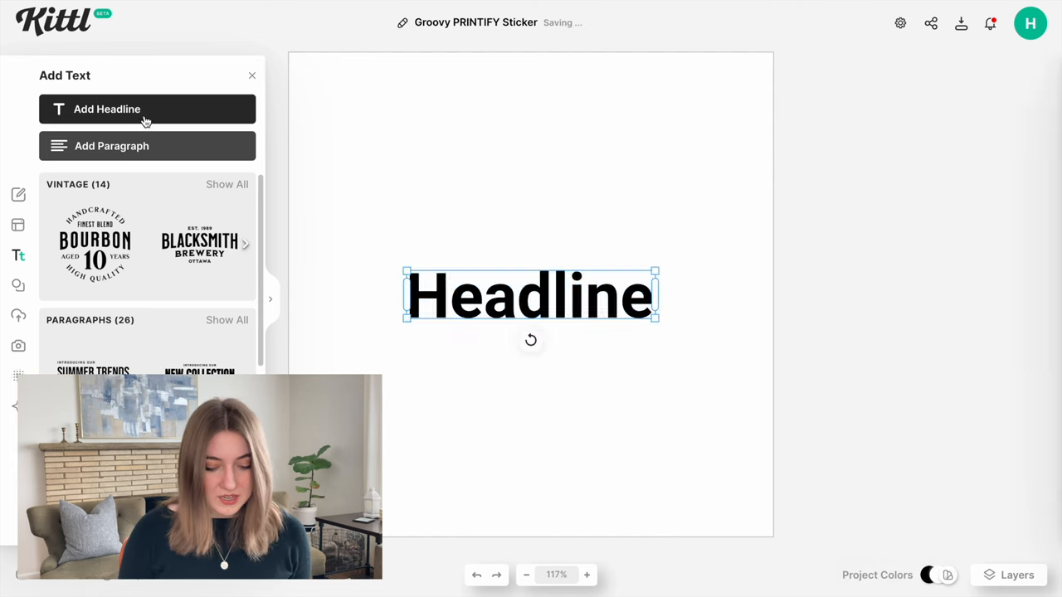
{"action": "double_click", "coordinate": [531, 298]}
{"action": "type", "text": "KEEP GROOVIN' ON"}
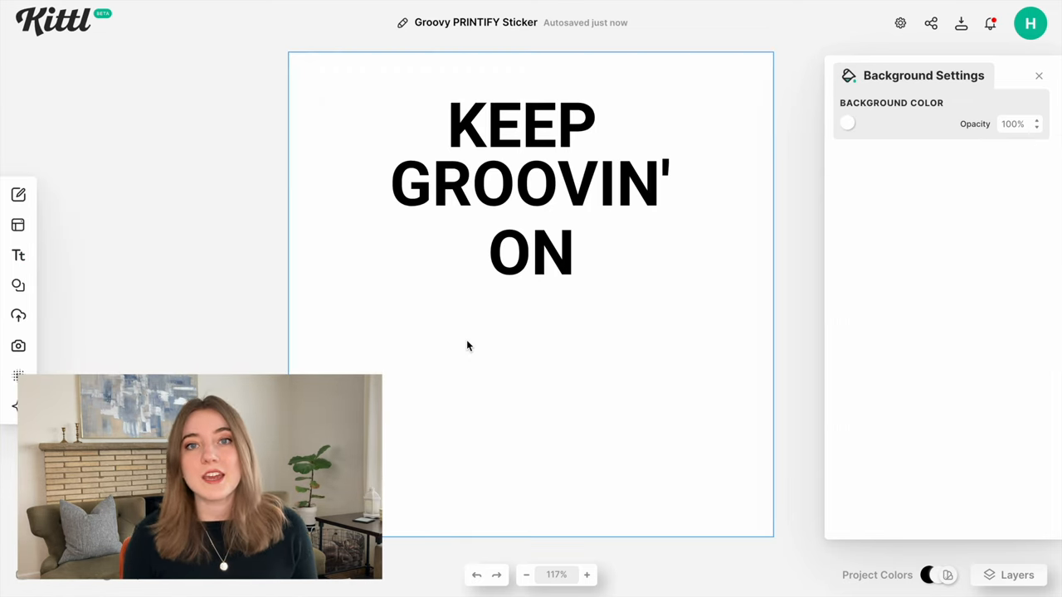
Set the text in the Sunny Drop typeface and resize the GROOVIN' line with its handles
{"action": "left_click", "coordinate": [521, 124]}
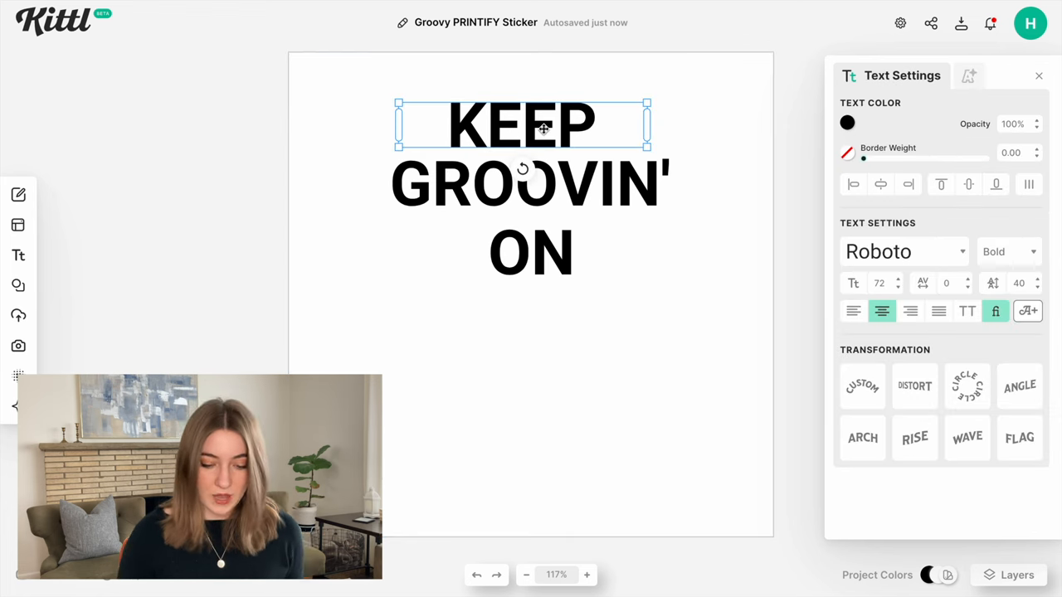
{"action": "type", "text": "SUNNY"}
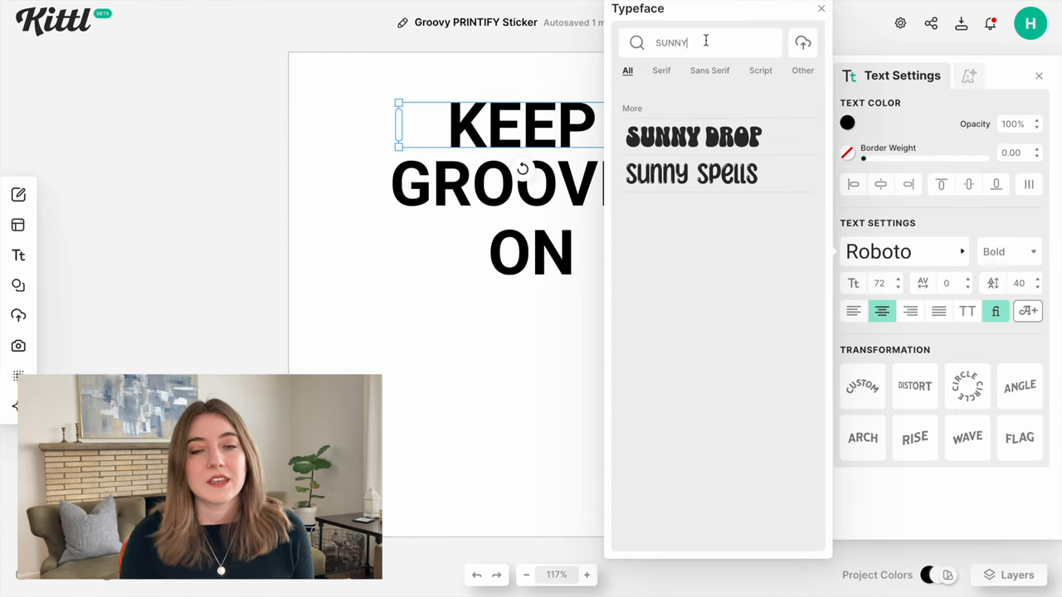
{"action": "left_click", "coordinate": [694, 136]}
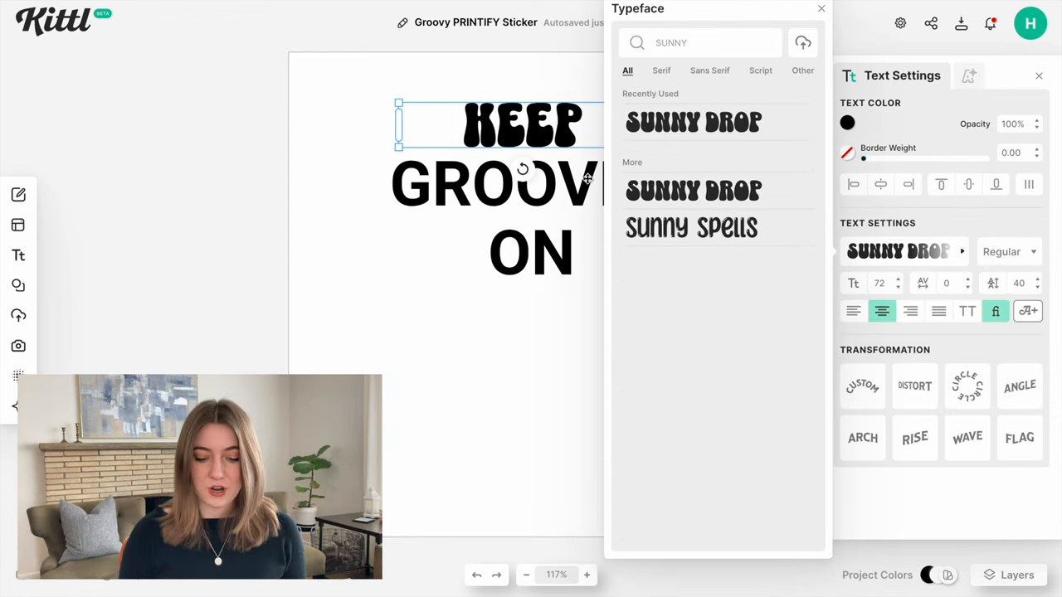
{"action": "left_click", "coordinate": [667, 232]}
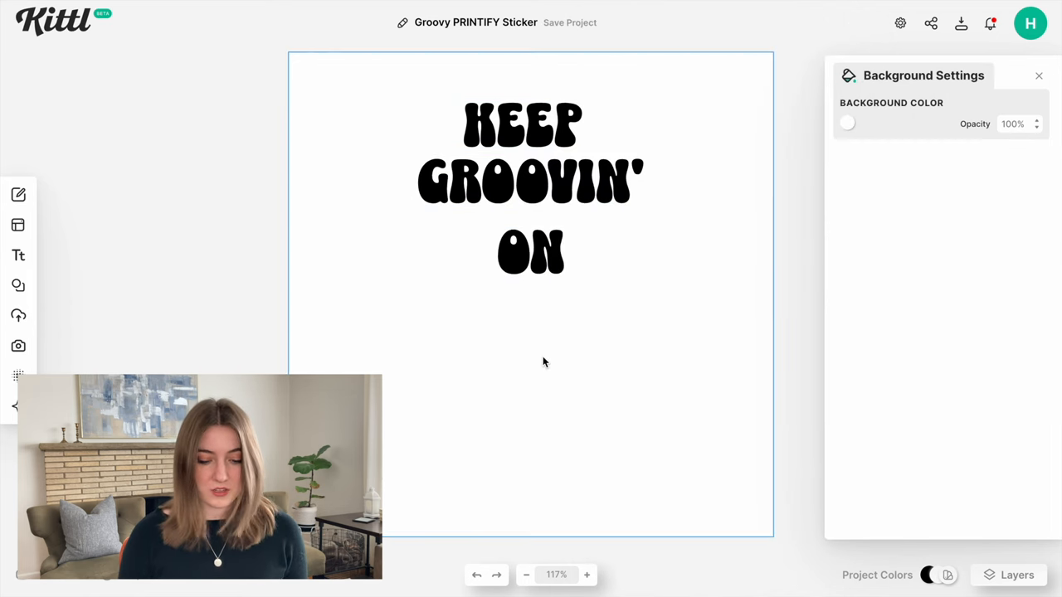
{"action": "left_click", "coordinate": [531, 181]}
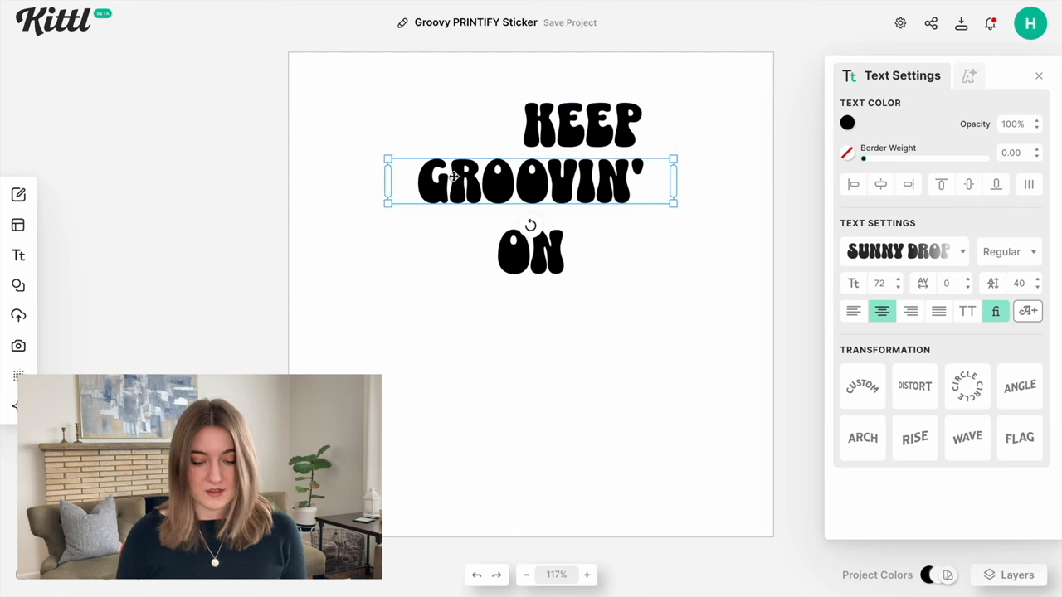
{"action": "left_click", "coordinate": [915, 385]}
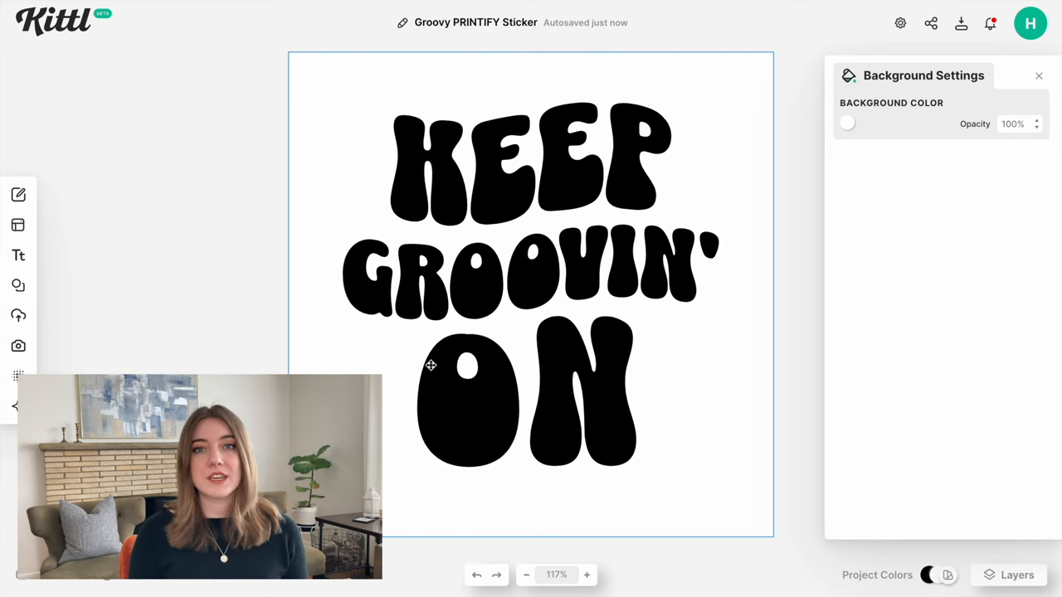
Add the HIPPIE swirl graphic beside ON to borrow its retro colour palette
{"action": "left_click", "coordinate": [18, 285]}
{"action": "type", "text": "HIPPIE"}
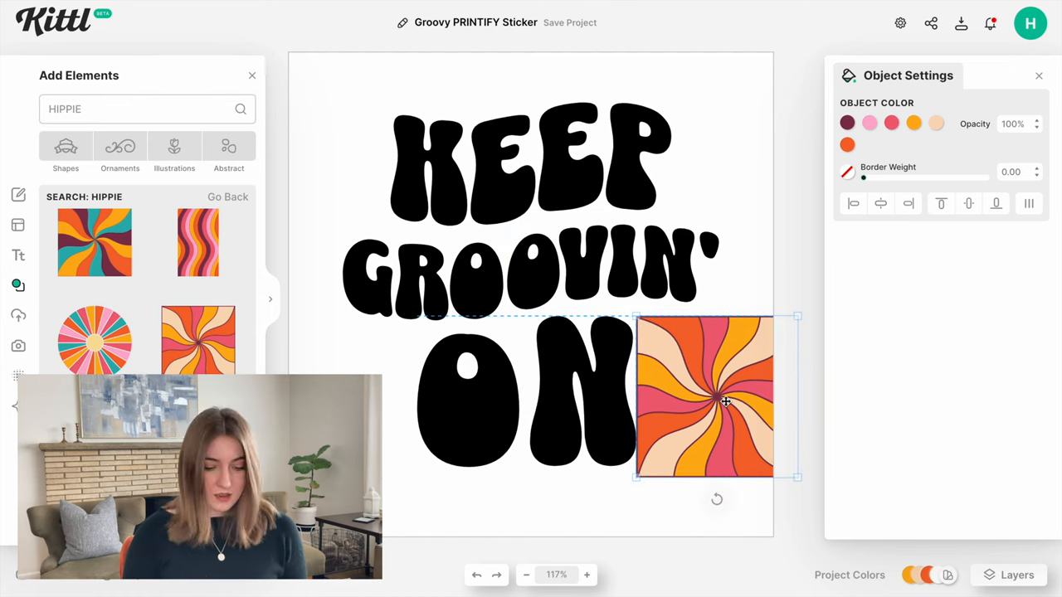
{"action": "left_click_drag", "start_coordinate": [726, 402], "coordinate": [711, 407]}
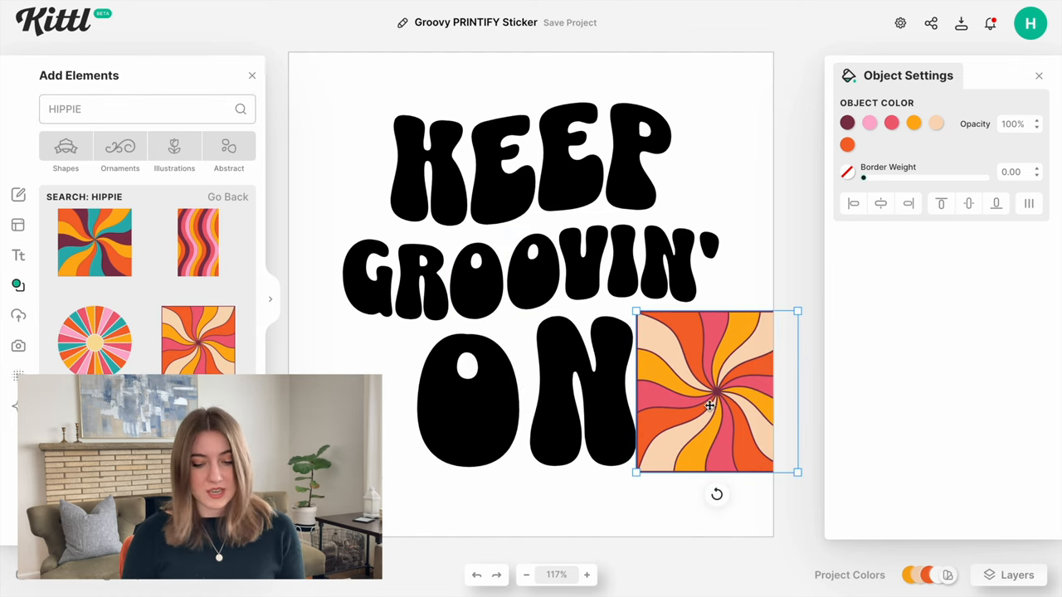
{"action": "left_click", "coordinate": [506, 166]}
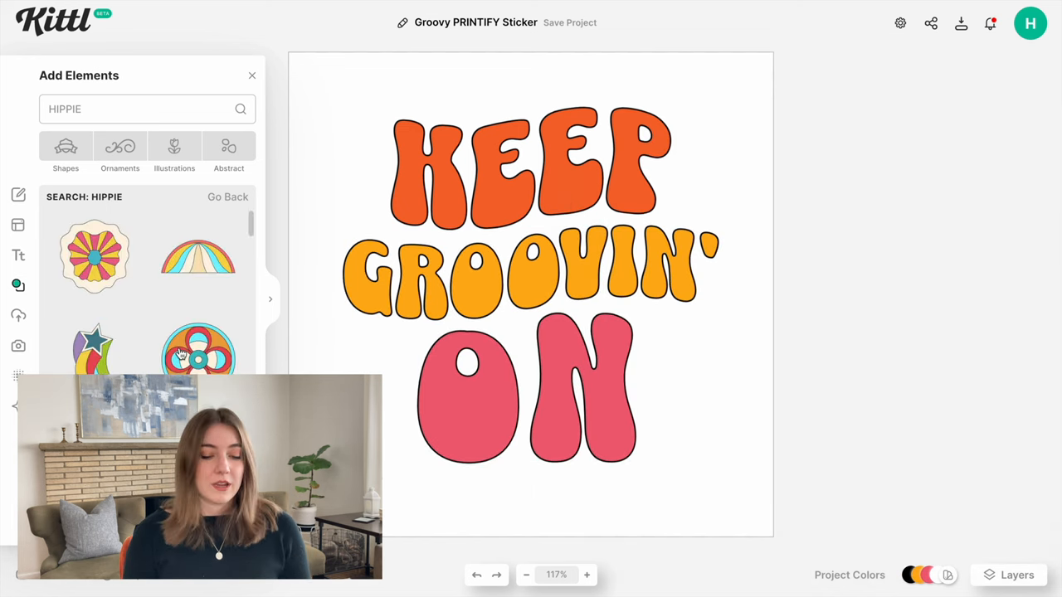
{"action": "scroll", "scroll_direction": "down", "scroll_amount": 3}
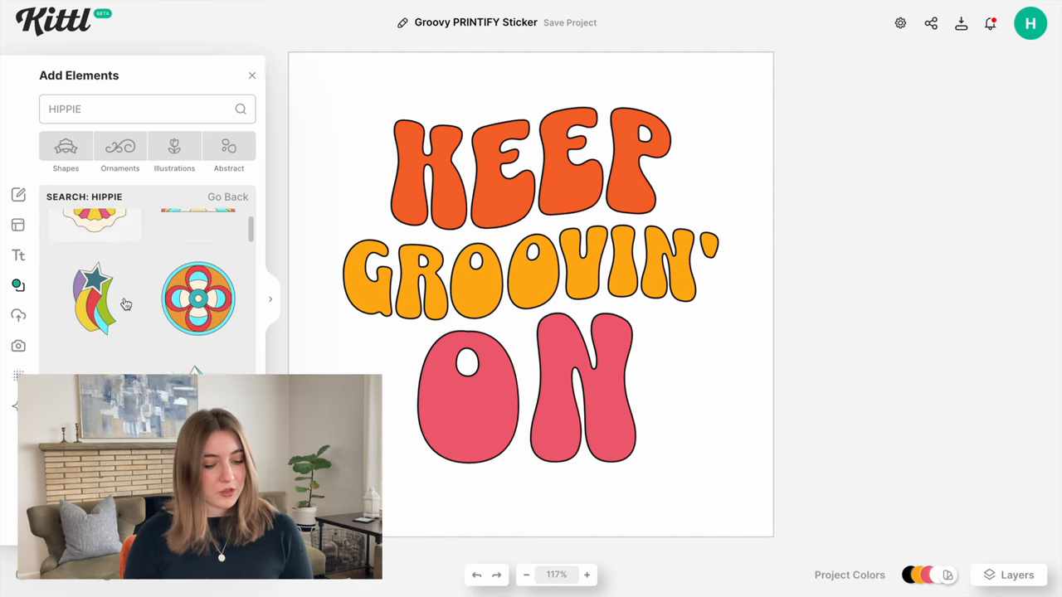
{"action": "scroll", "scroll_direction": "down", "scroll_amount": 3}
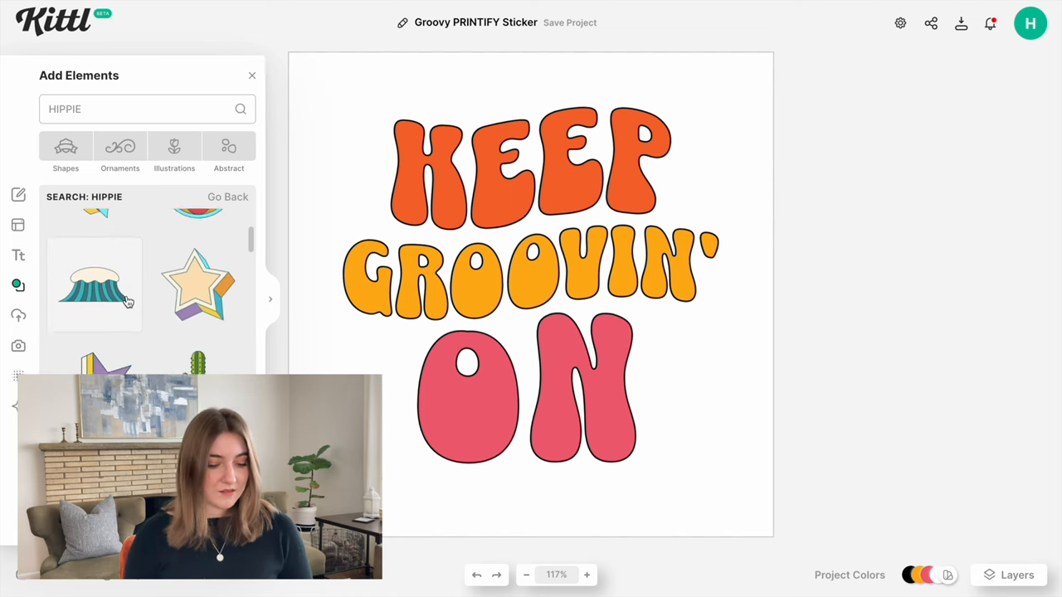
{"action": "scroll", "scroll_direction": "down", "scroll_amount": 3}
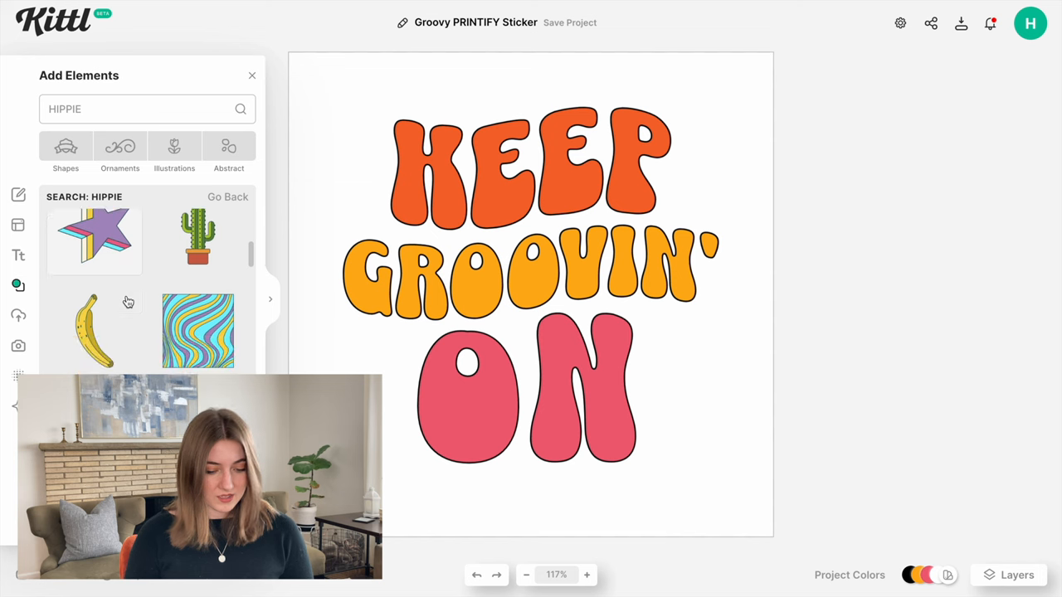
{"action": "left_click", "coordinate": [197, 330]}
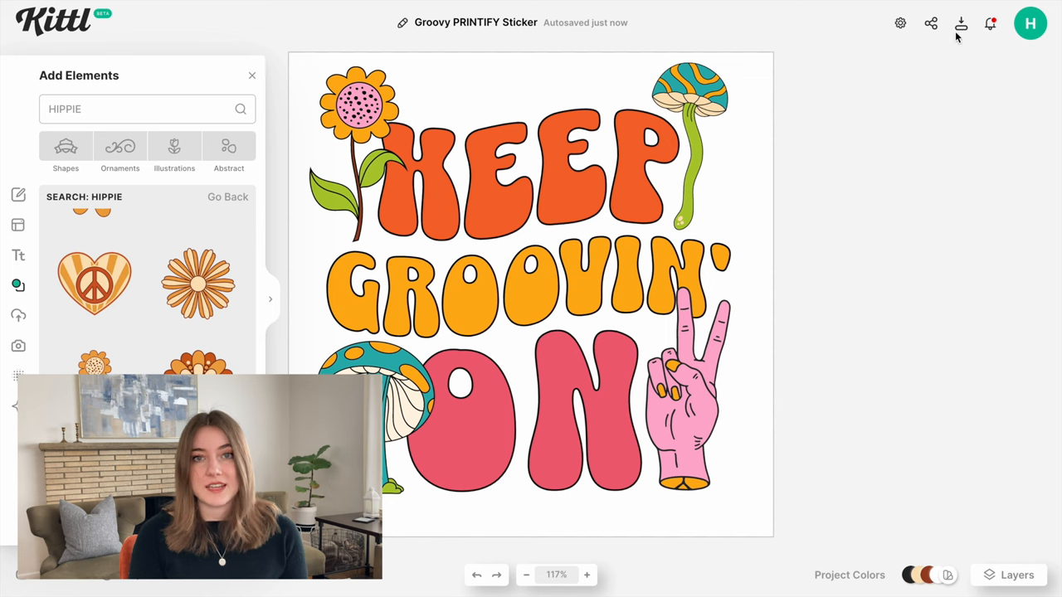
Download the design as a PNG with Remove Background and Optimize Quality enabled
{"action": "left_click", "coordinate": [961, 23]}
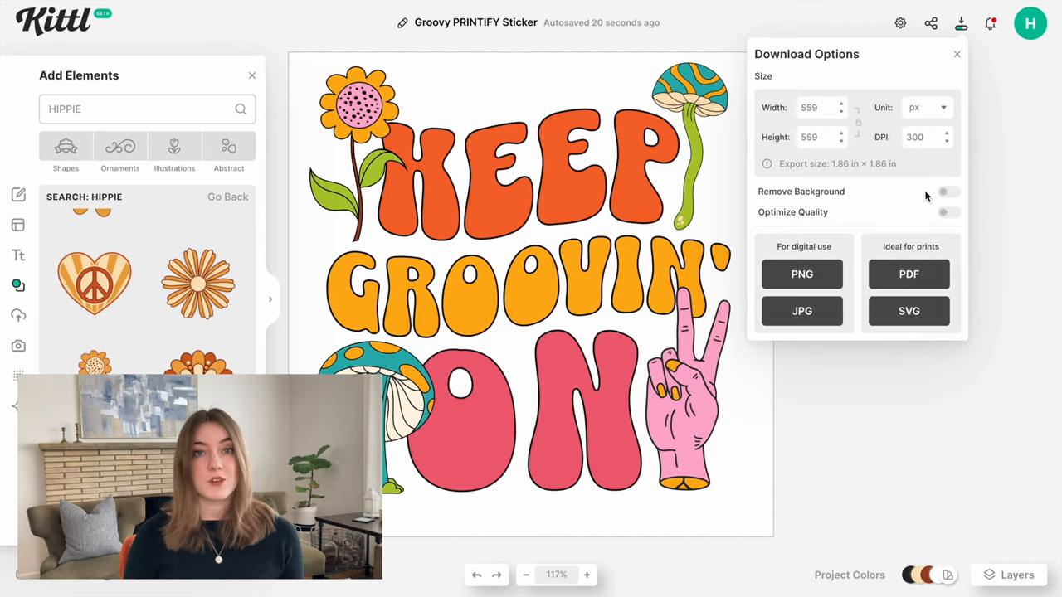
{"action": "left_click", "coordinate": [946, 193]}
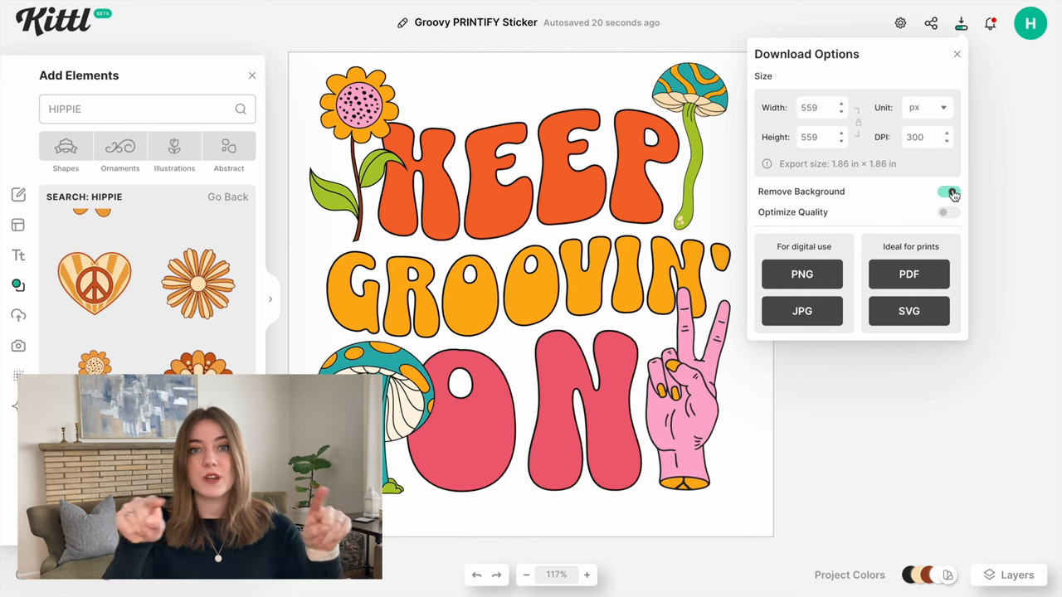
{"action": "left_click", "coordinate": [950, 213]}
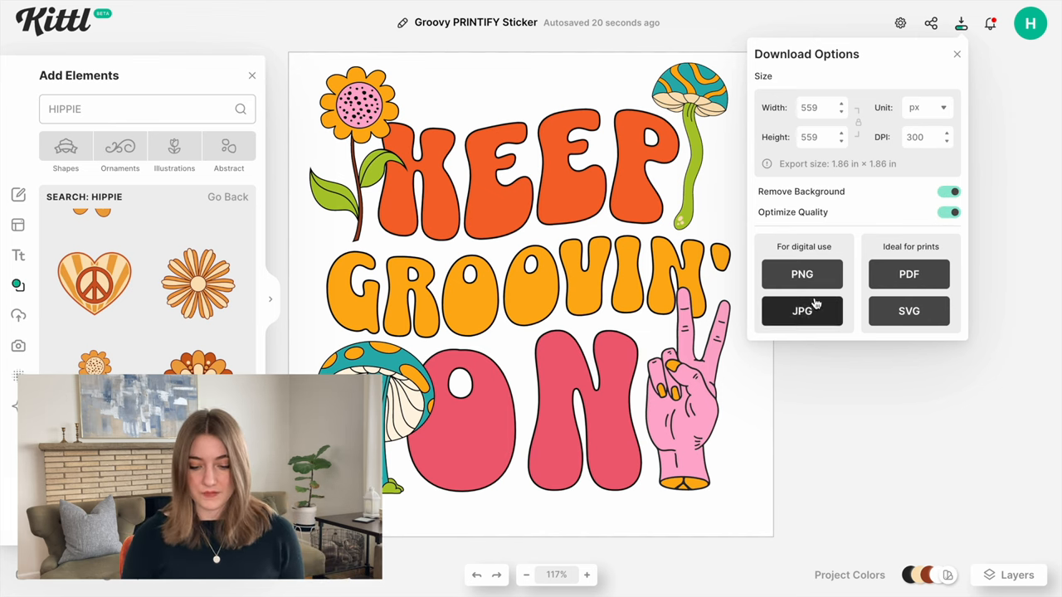
{"action": "left_click", "coordinate": [802, 274]}
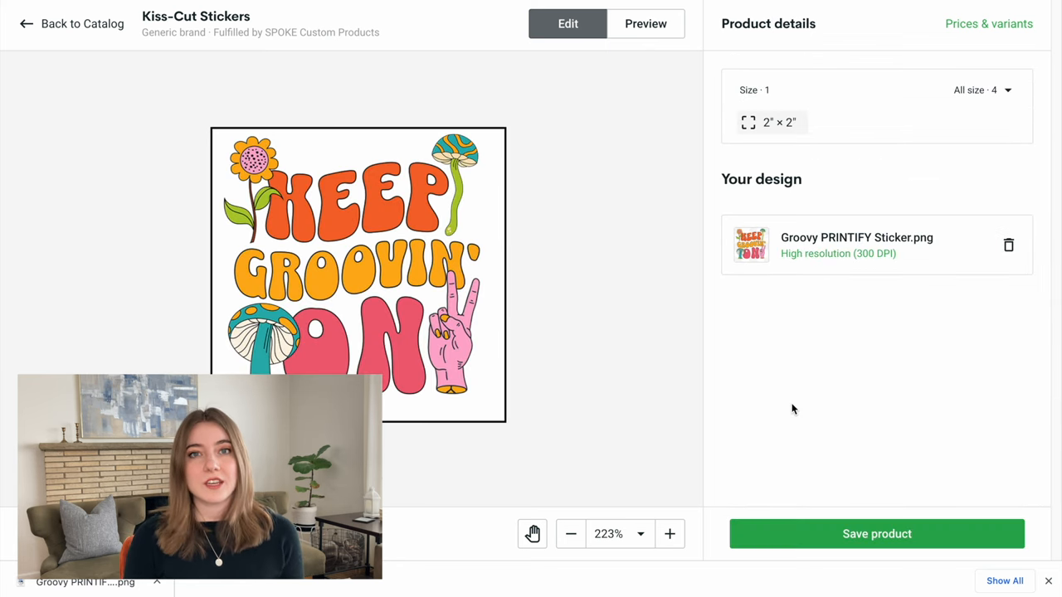
Preview the kiss-cut sticker as Type: White and view it in the laptop mockup
{"action": "left_click", "coordinate": [645, 23]}
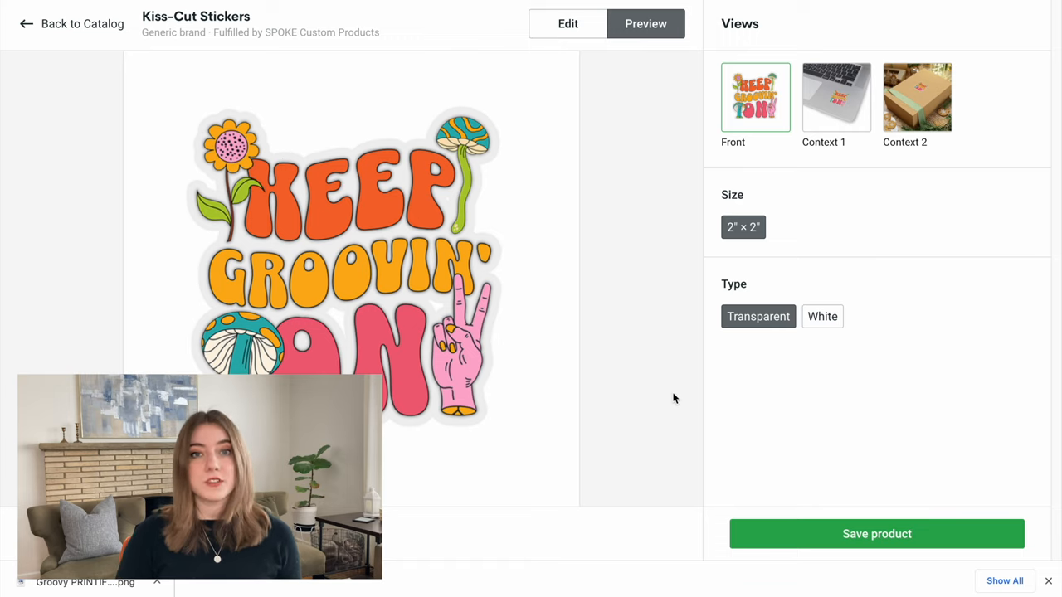
{"action": "left_click", "coordinate": [823, 316]}
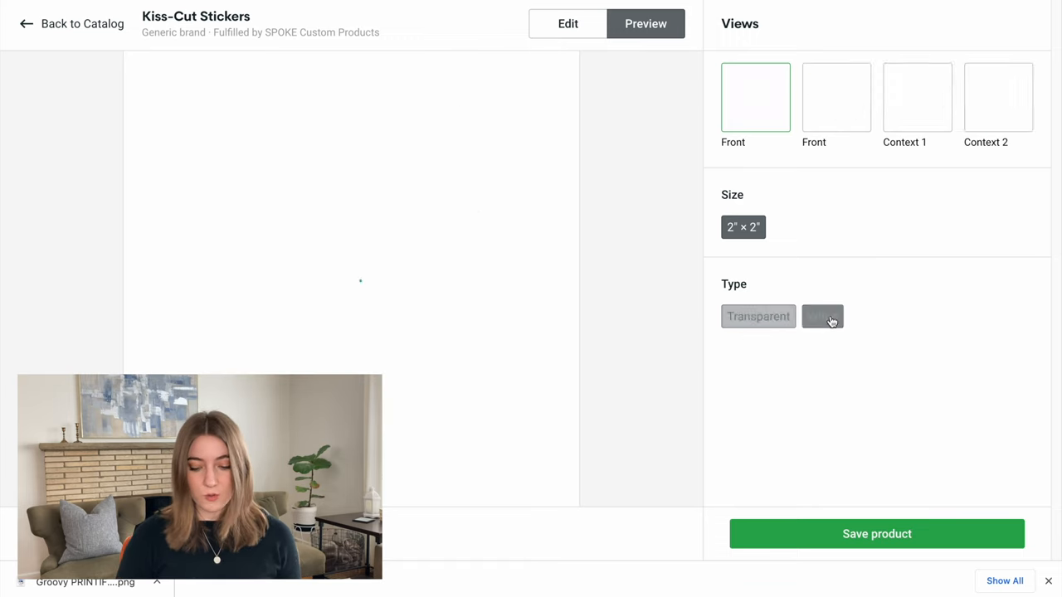
{"action": "left_click", "coordinate": [823, 315]}
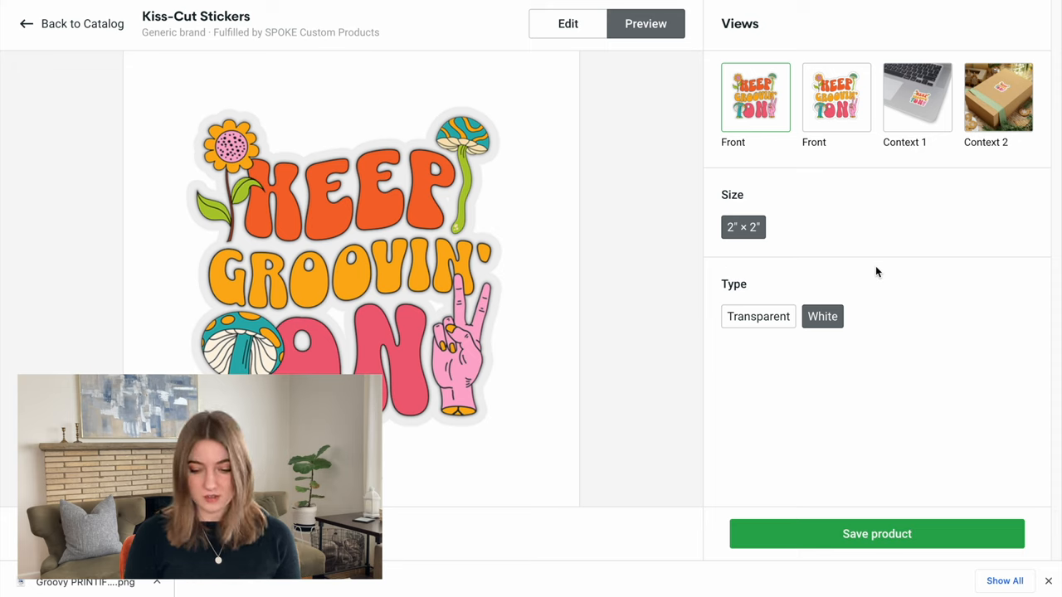
{"action": "mouse_move", "coordinate": [916, 108]}
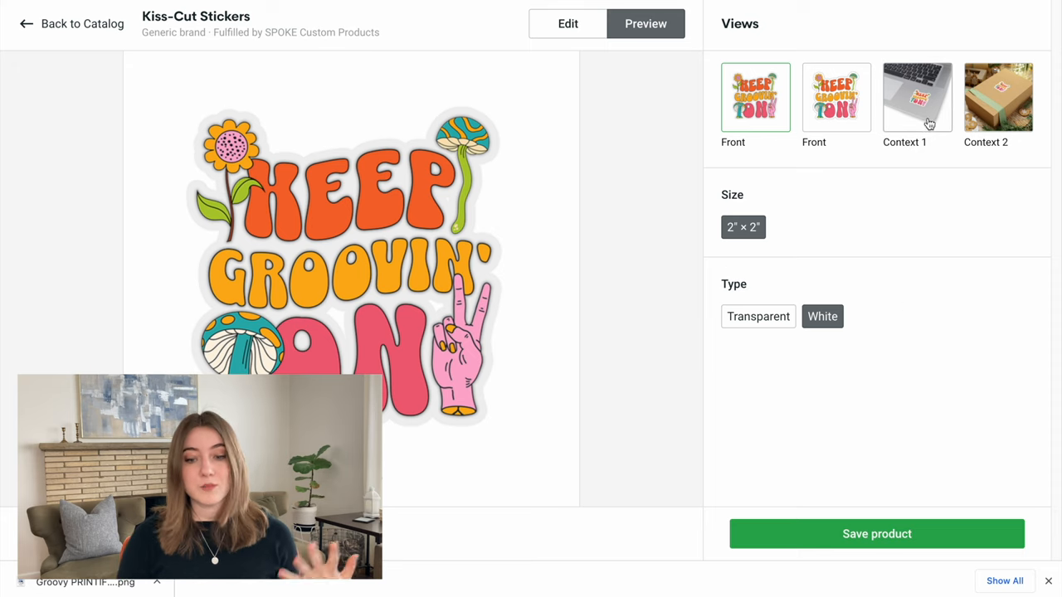
{"action": "left_click", "coordinate": [916, 96]}
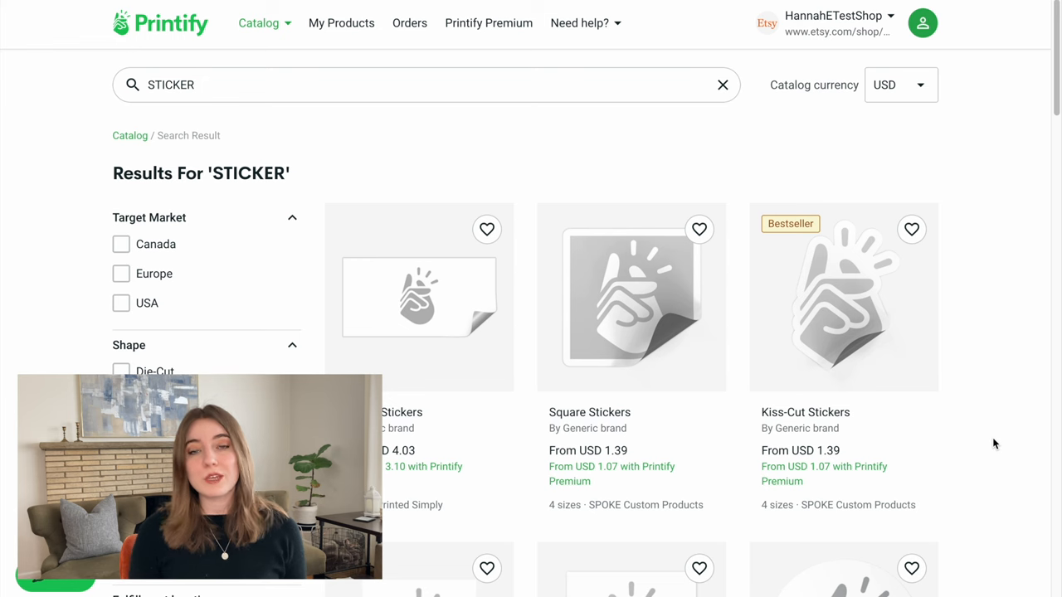
Browse the Sticker Sheets product photos and start designing with Printed Simply
{"action": "scroll", "scroll_direction": "down", "scroll_amount": 3}
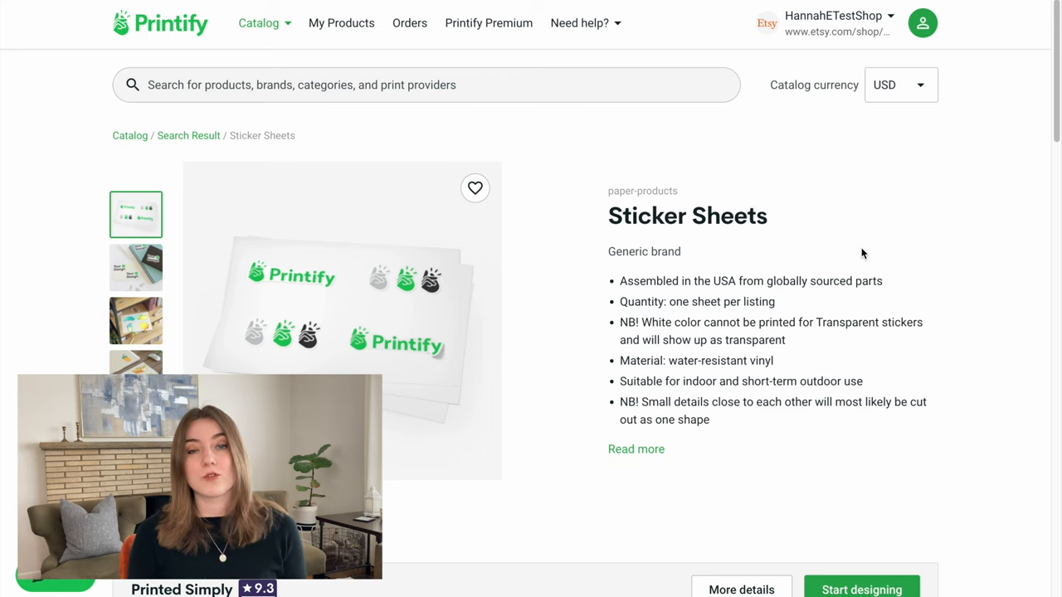
{"action": "left_click", "coordinate": [136, 268]}
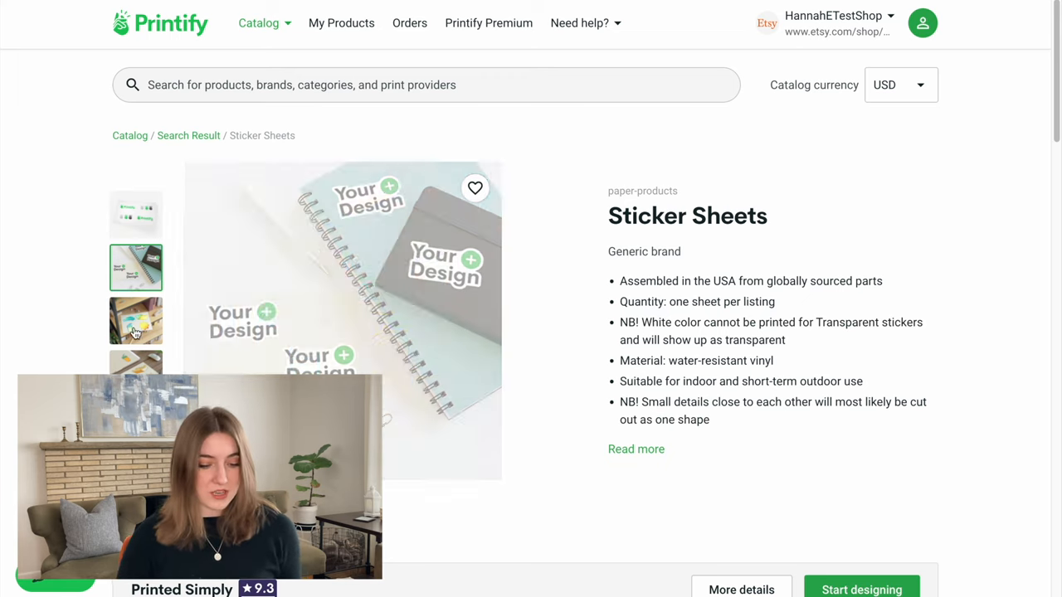
{"action": "left_click", "coordinate": [136, 322]}
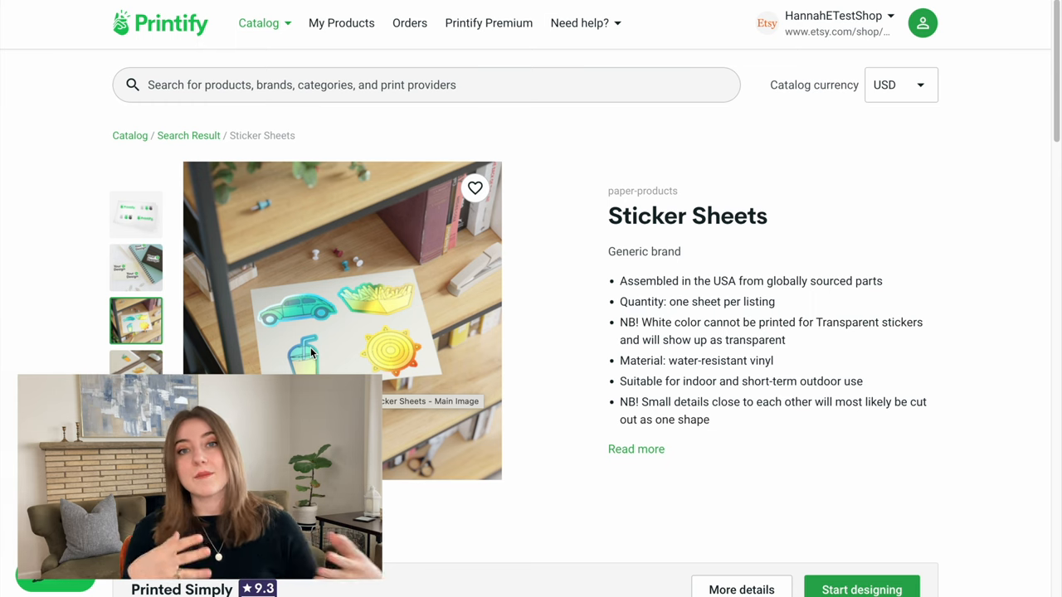
{"action": "scroll", "scroll_direction": "down", "scroll_amount": 3}
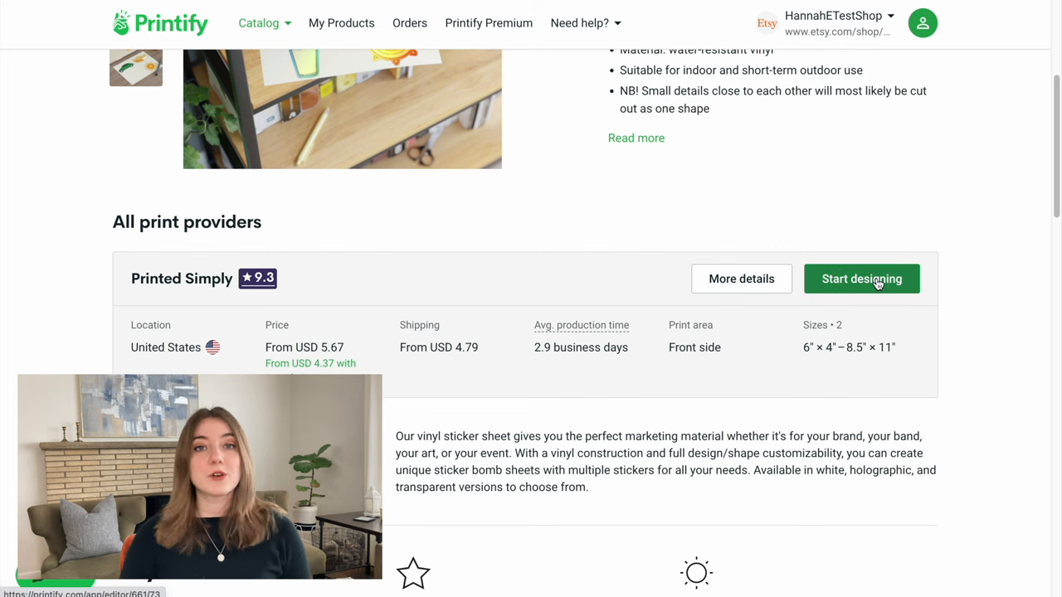
{"action": "left_click", "coordinate": [861, 279]}
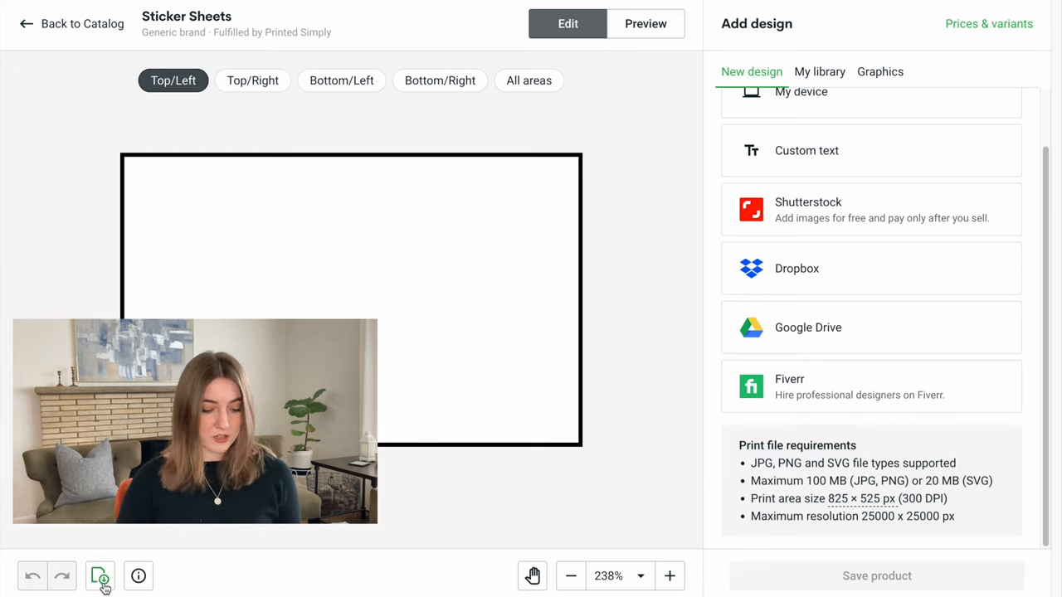
Download the sticker sheet print-area template zip from the editor toolbar
{"action": "left_click", "coordinate": [99, 576]}
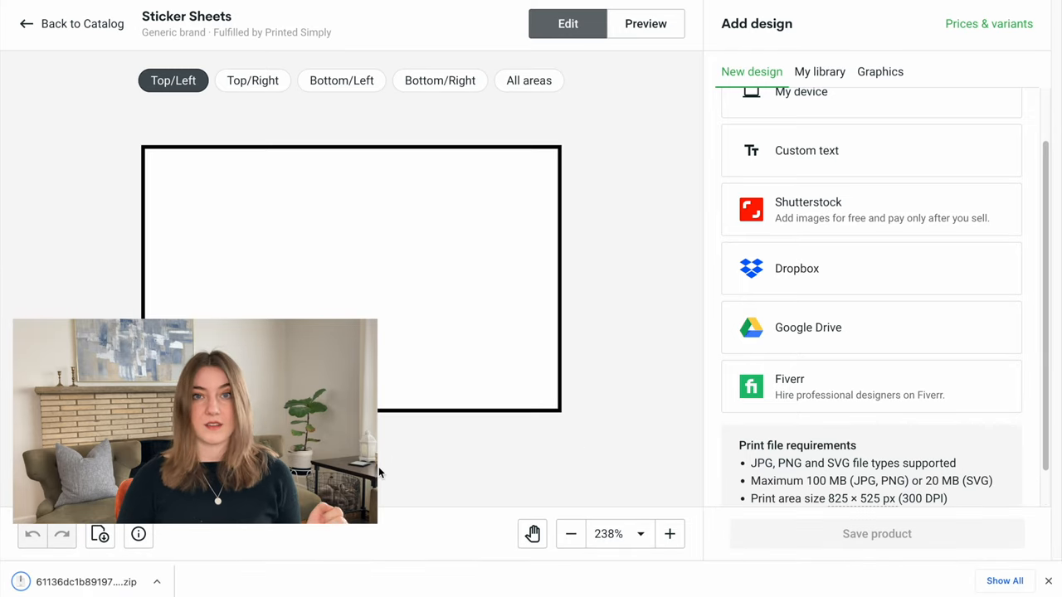
{"action": "scroll", "scroll_direction": "down", "scroll_amount": 3}
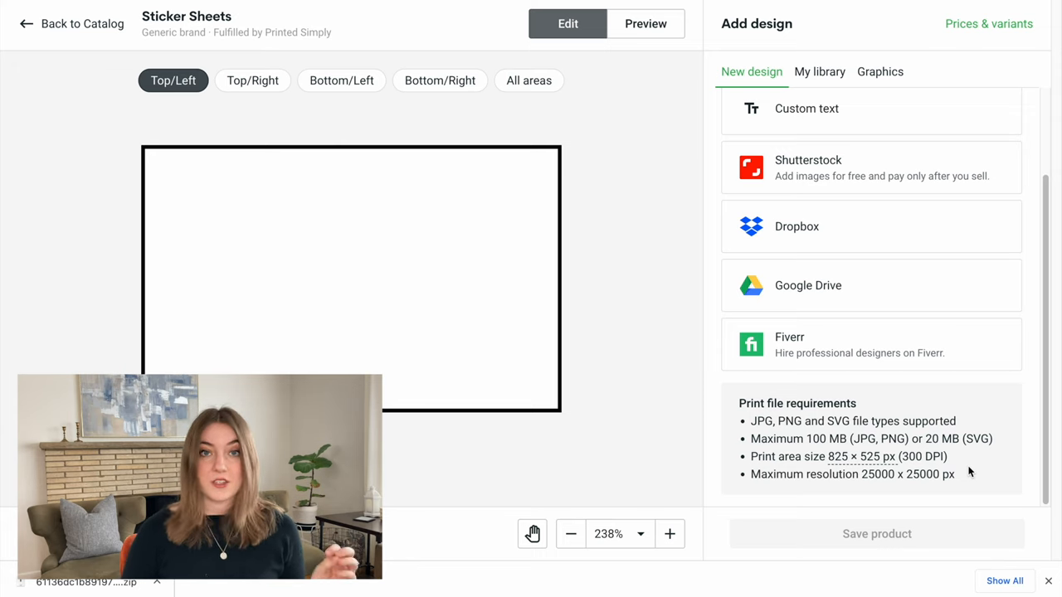
{"action": "mouse_move", "coordinate": [863, 456]}
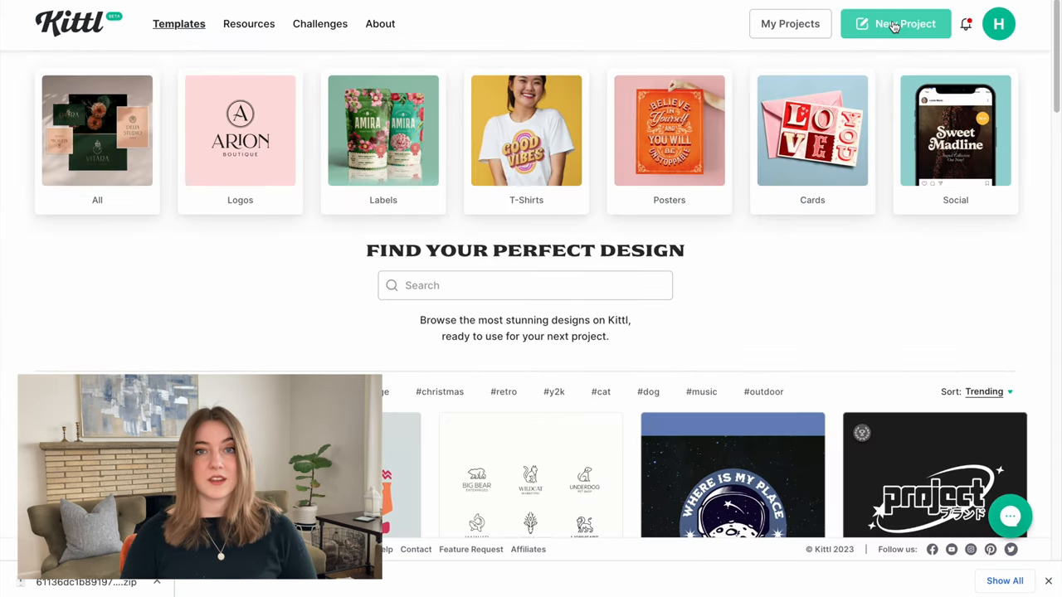
Create a new project and set the MAKE TODAY GROOVY headline in the Sunny Drop typeface
{"action": "left_click", "coordinate": [896, 23]}
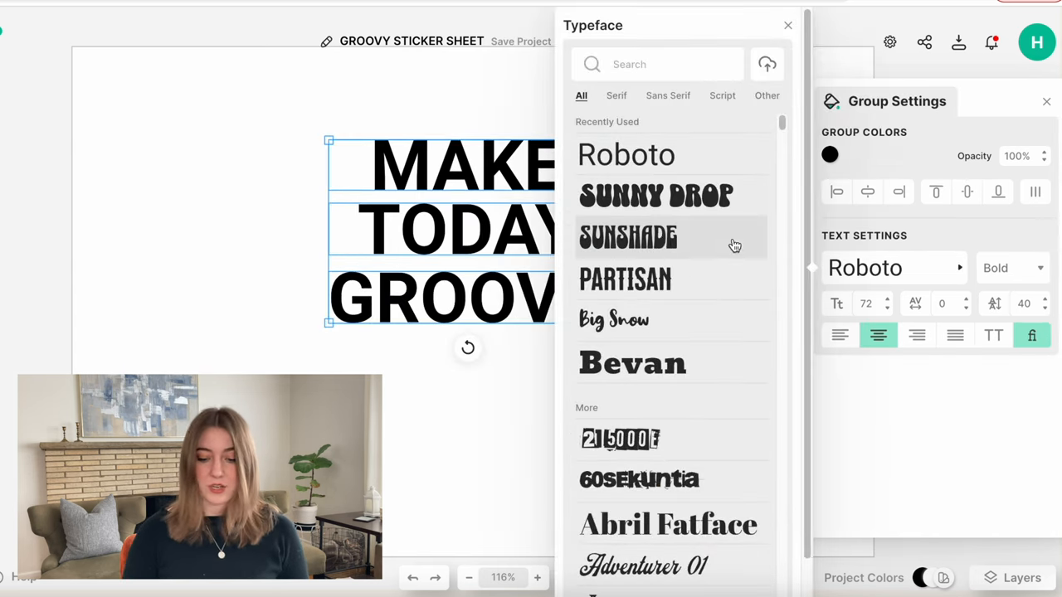
{"action": "left_click", "coordinate": [655, 196]}
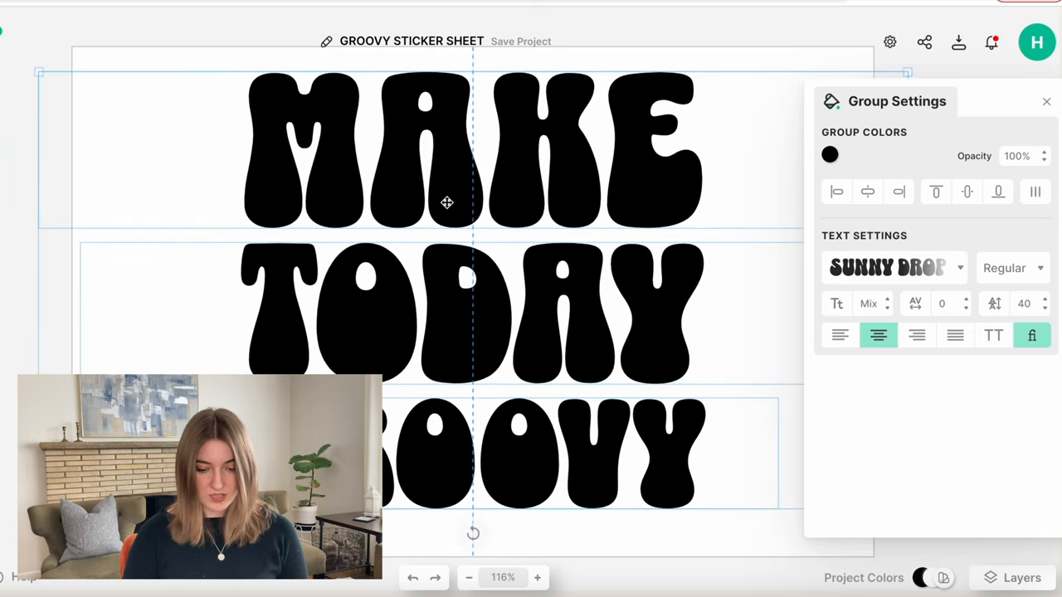
{"action": "left_click", "coordinate": [1046, 102]}
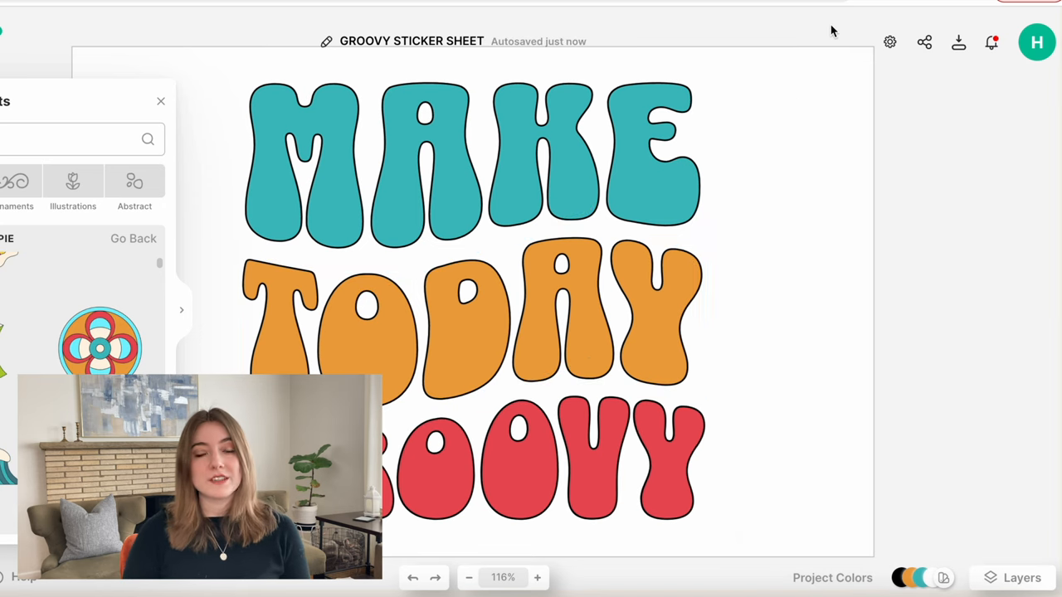
Turn the GROOVY MIX cassette's small dots orange and download the cassette as a PNG
{"action": "left_click", "coordinate": [959, 42]}
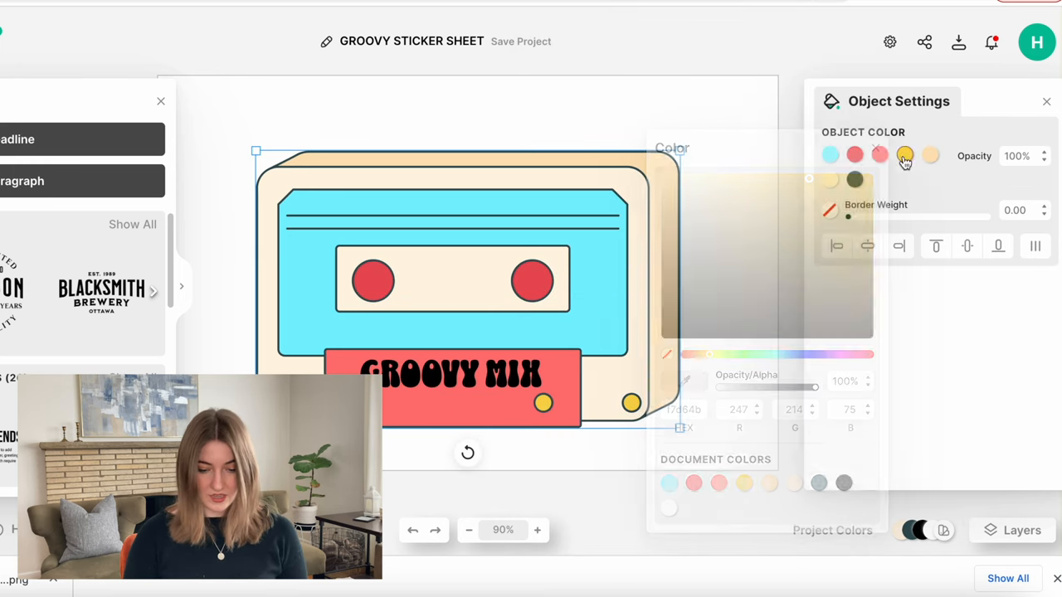
{"action": "left_click", "coordinate": [906, 156]}
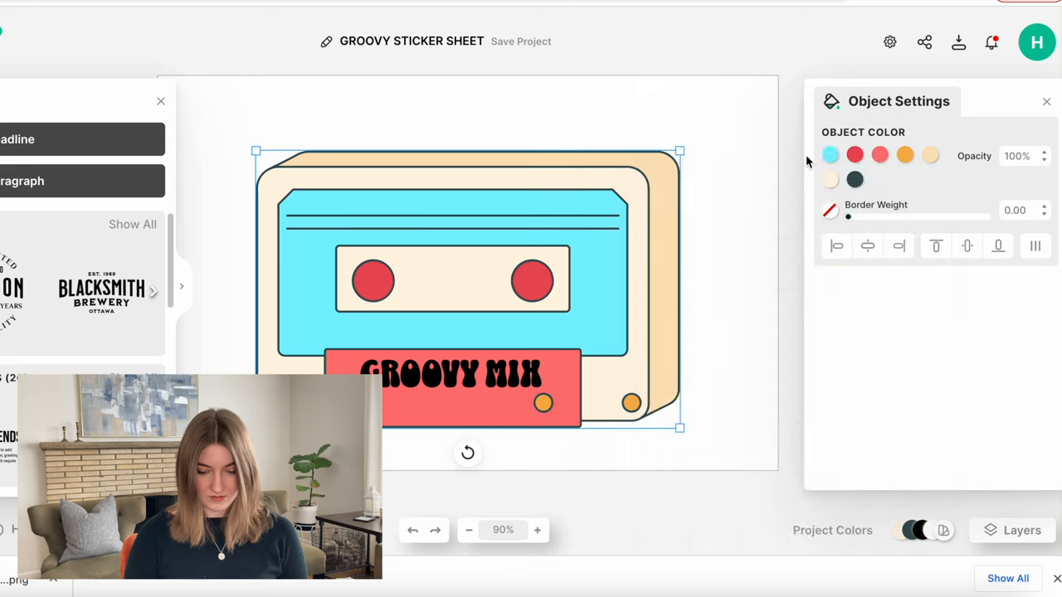
{"action": "left_click", "coordinate": [959, 41]}
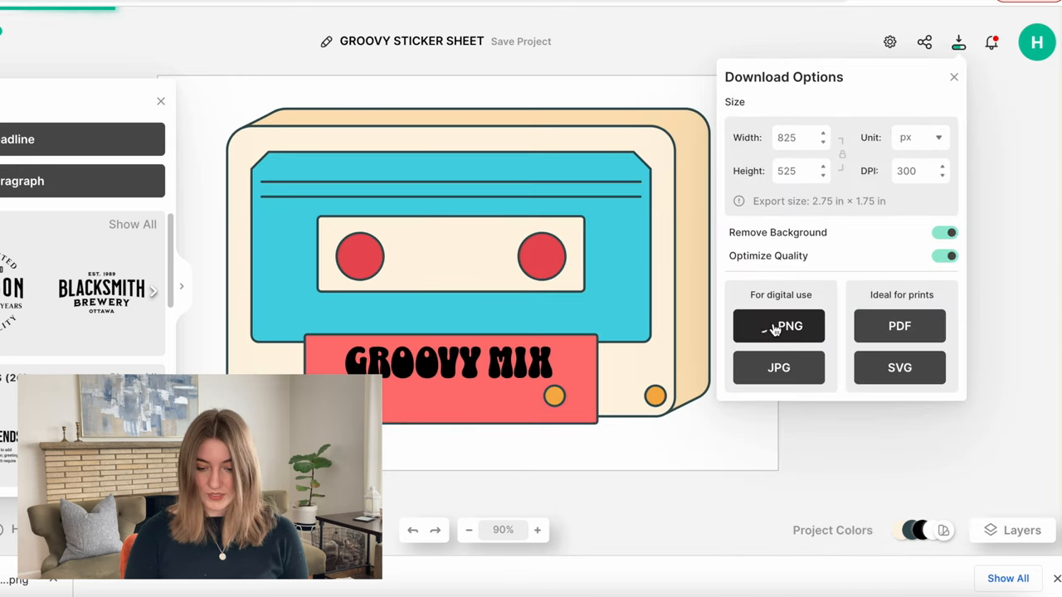
{"action": "left_click", "coordinate": [778, 326]}
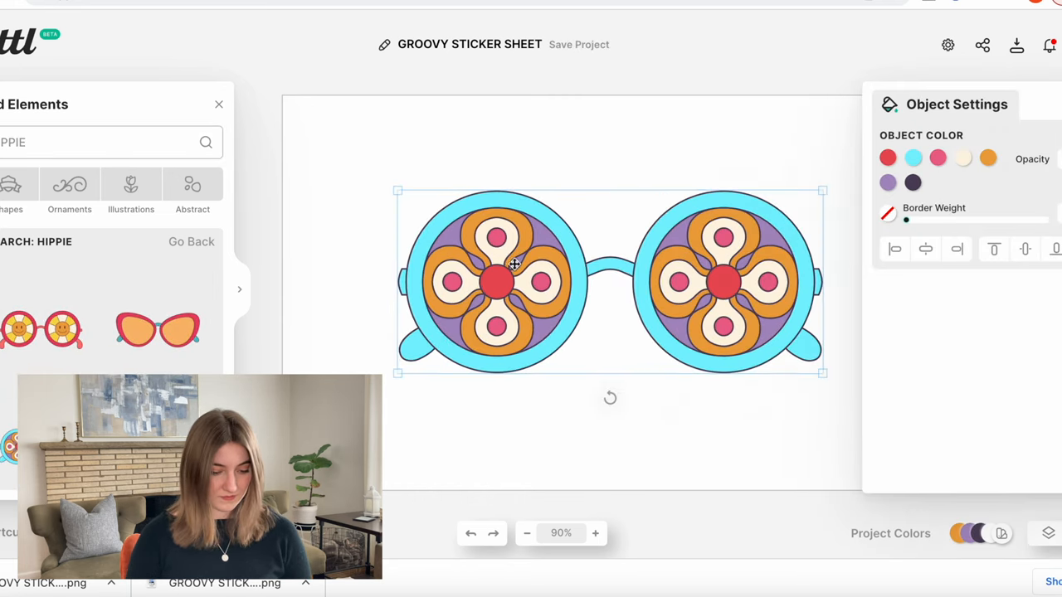
Recolour the sunglasses lens pink and download the sunglasses sticker as a PNG
{"action": "left_click", "coordinate": [913, 157]}
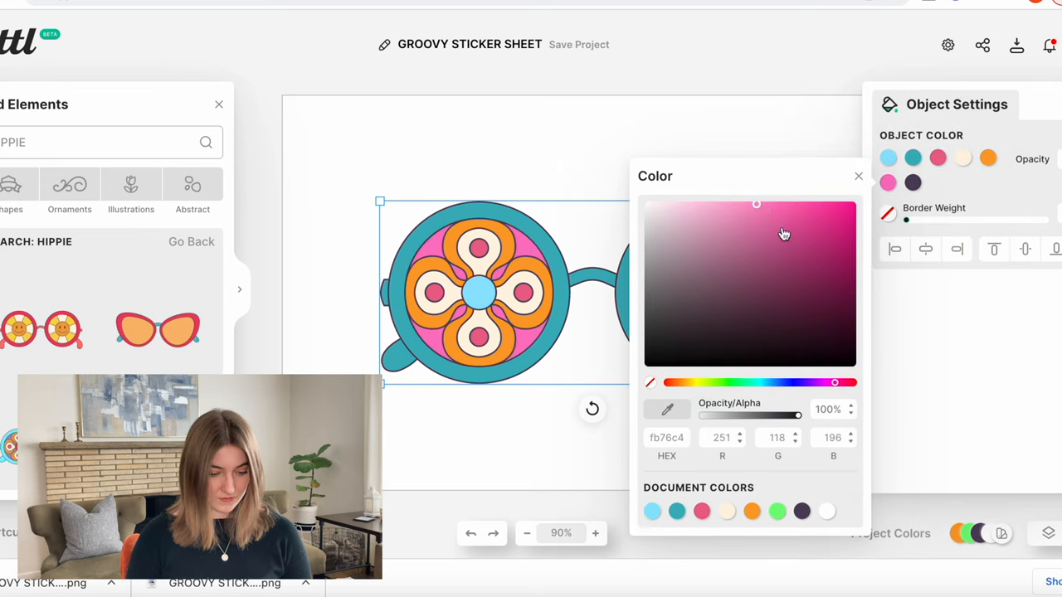
{"action": "left_click", "coordinate": [858, 176]}
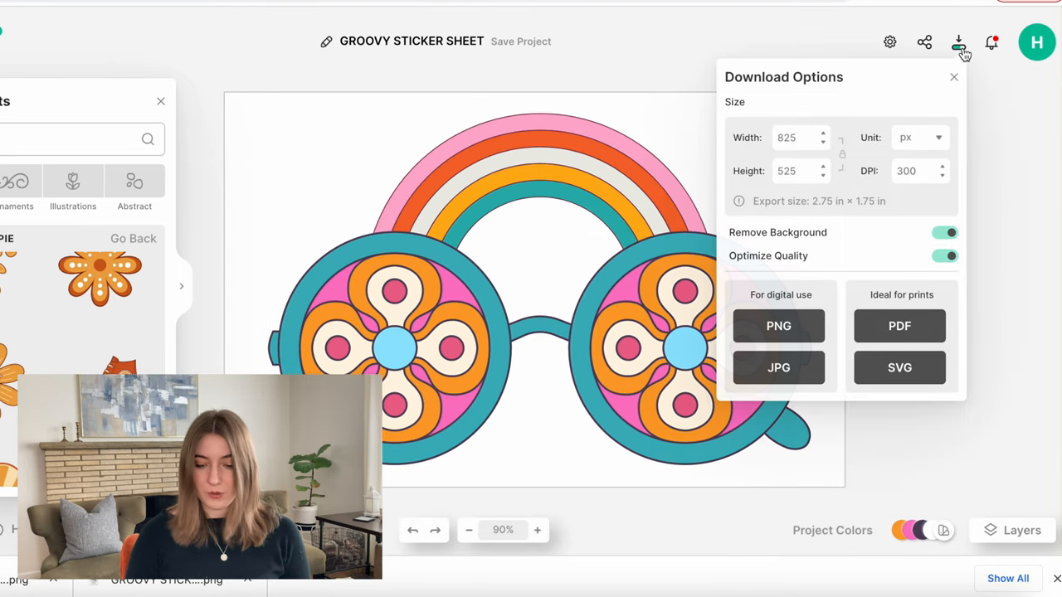
{"action": "left_click", "coordinate": [778, 325]}
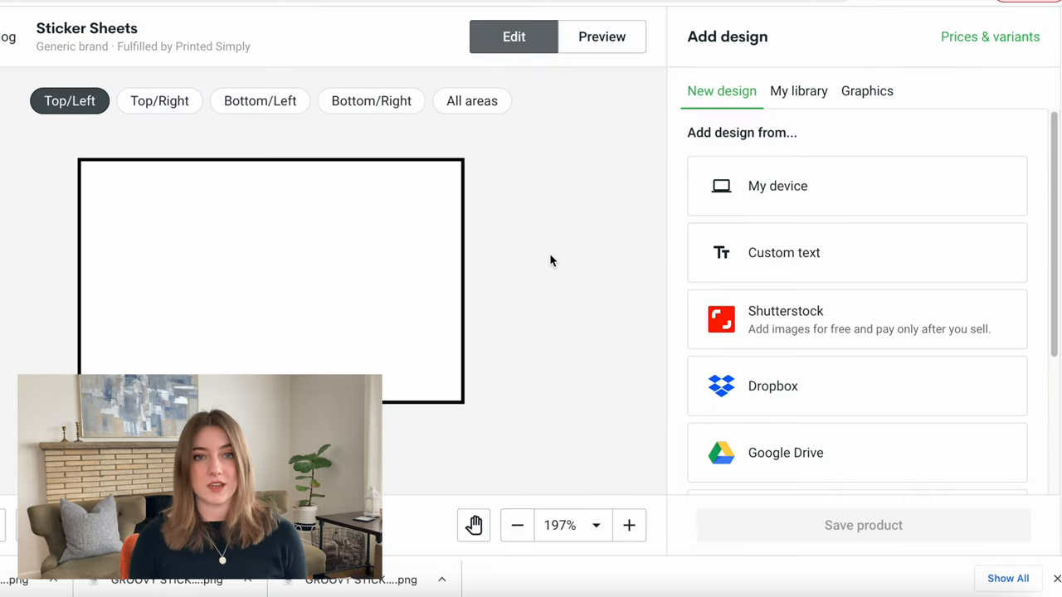
Show all four sticker areas, preview them on the laptop mockup and choose the White type
{"action": "left_click", "coordinate": [471, 101]}
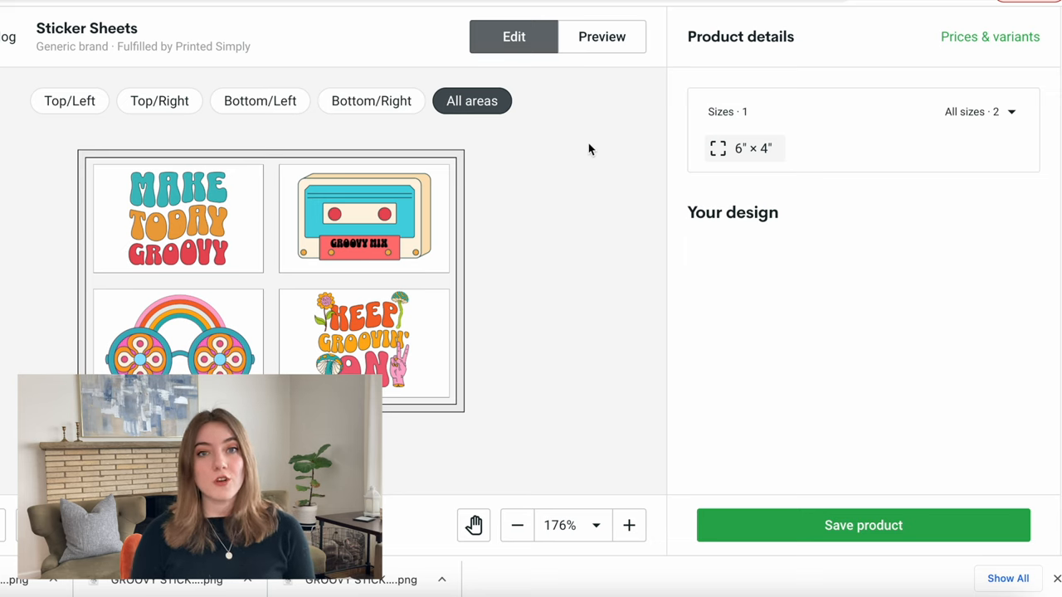
{"action": "left_click", "coordinate": [601, 37]}
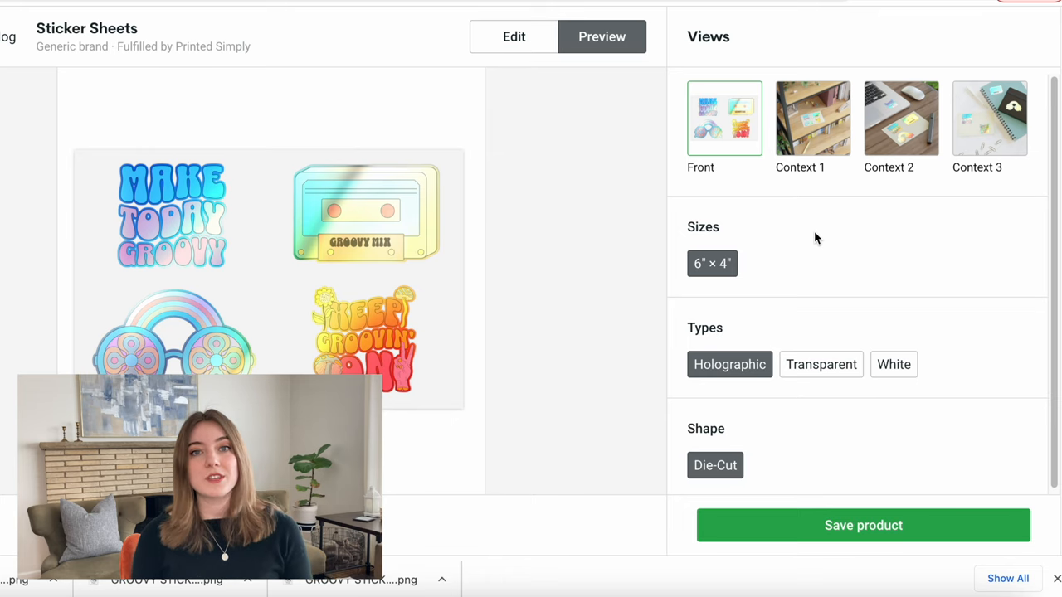
{"action": "mouse_move", "coordinate": [904, 132]}
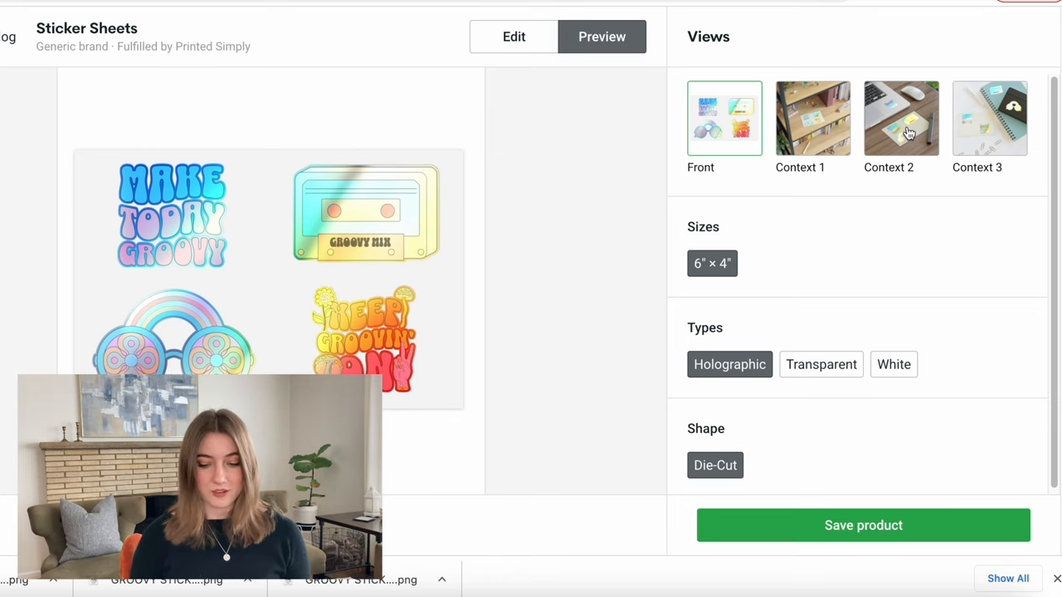
{"action": "left_click", "coordinate": [901, 118]}
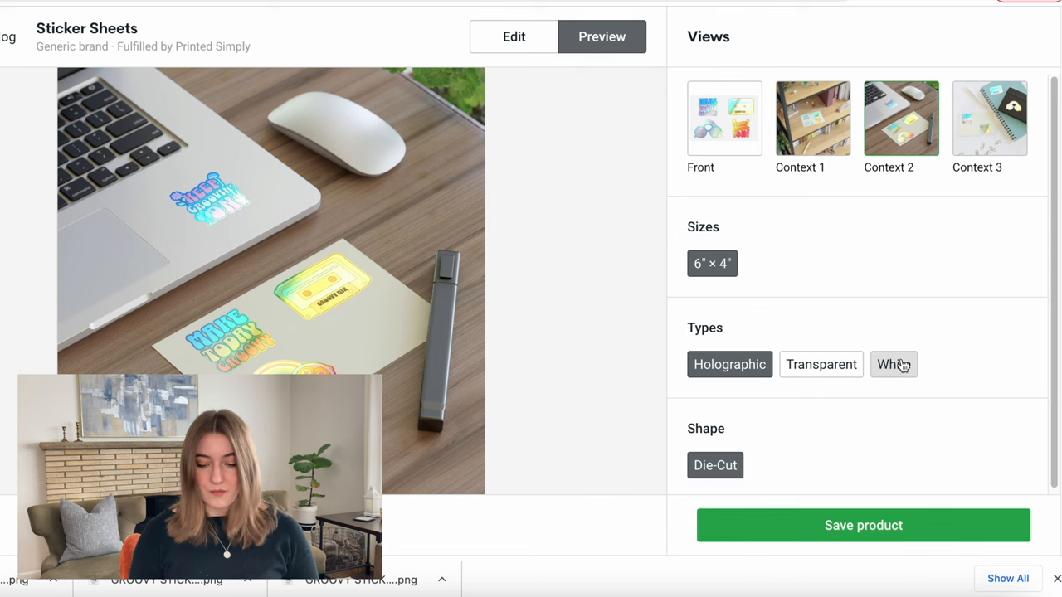
{"action": "left_click", "coordinate": [893, 365]}
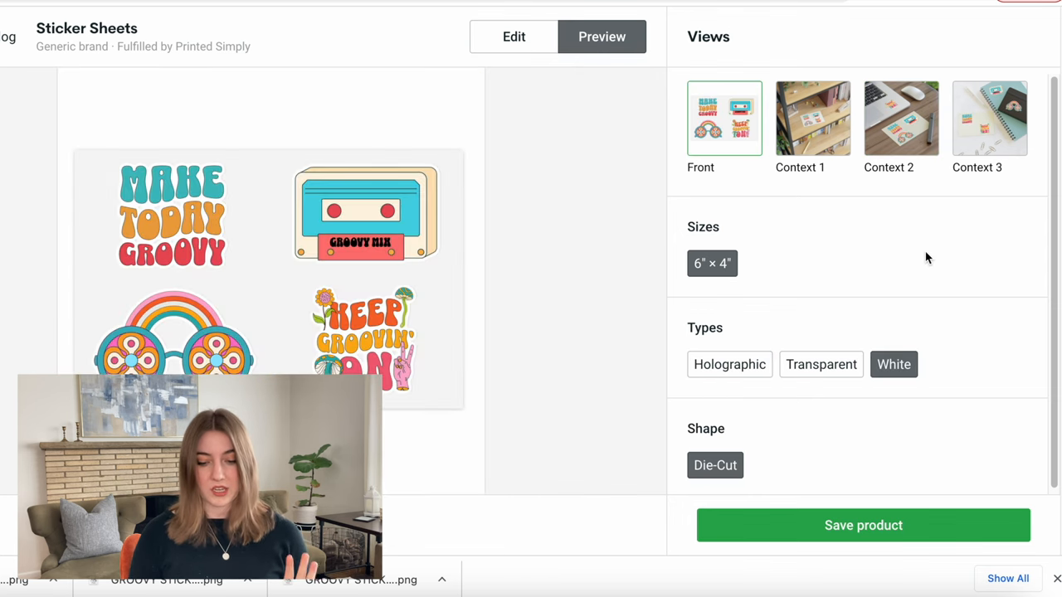
Show the white sticker sheet on the notebook mockup and save the product
{"action": "left_click", "coordinate": [989, 118]}
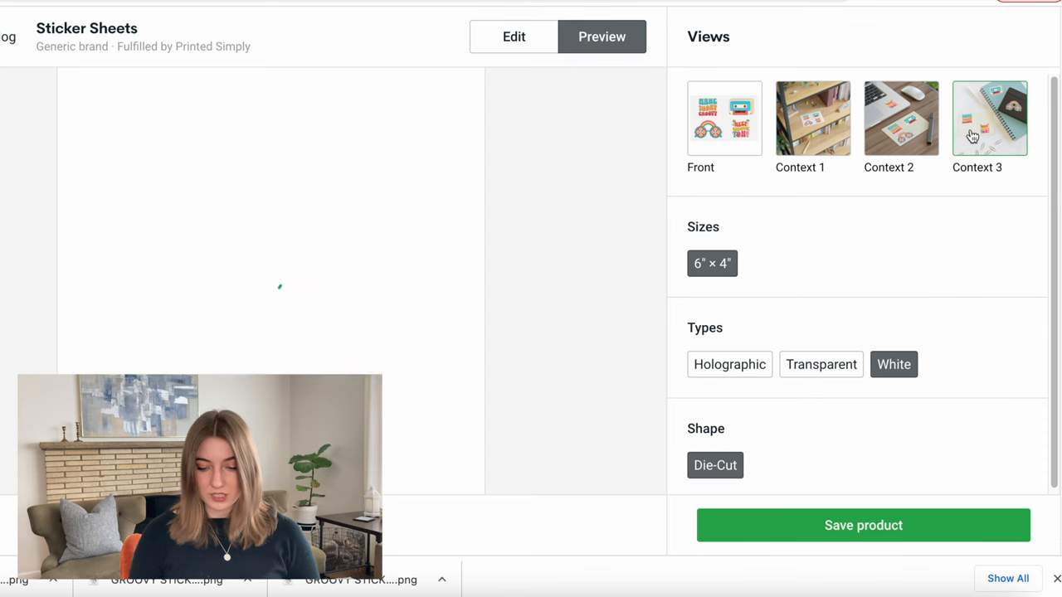
{"action": "left_click", "coordinate": [989, 117]}
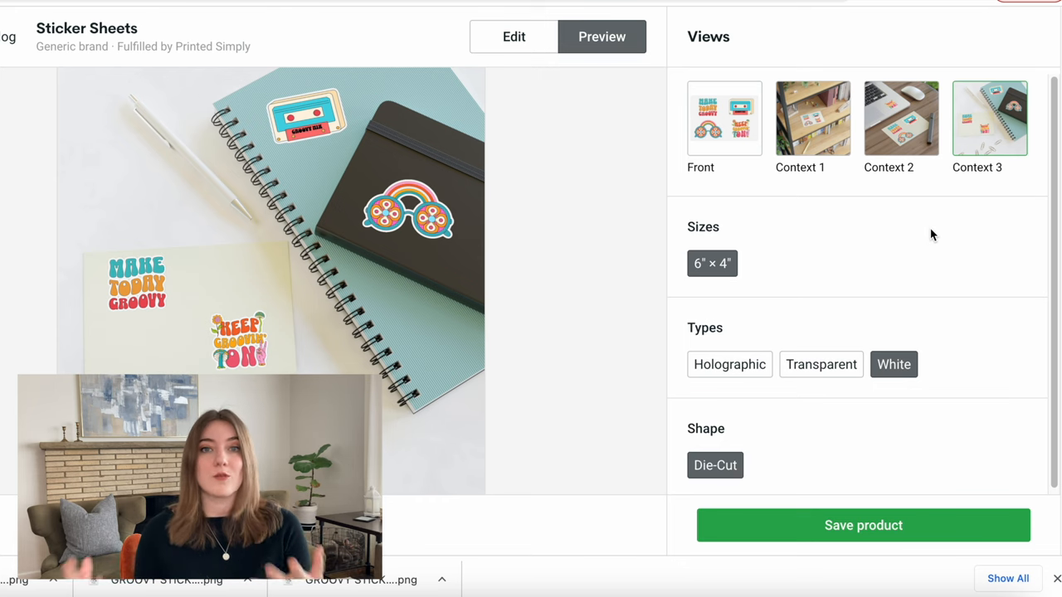
{"action": "left_click", "coordinate": [863, 525]}
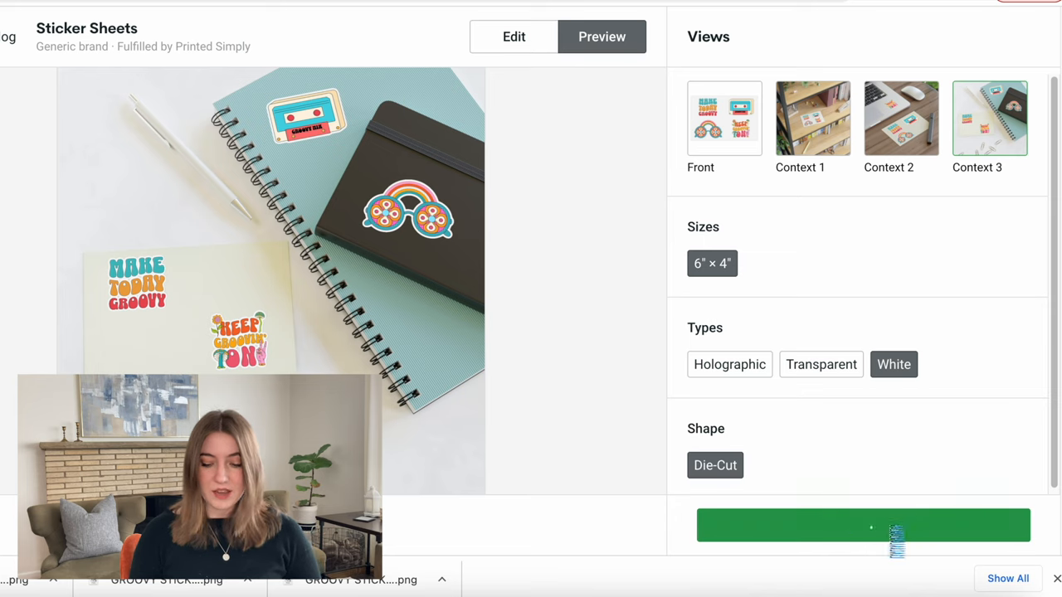